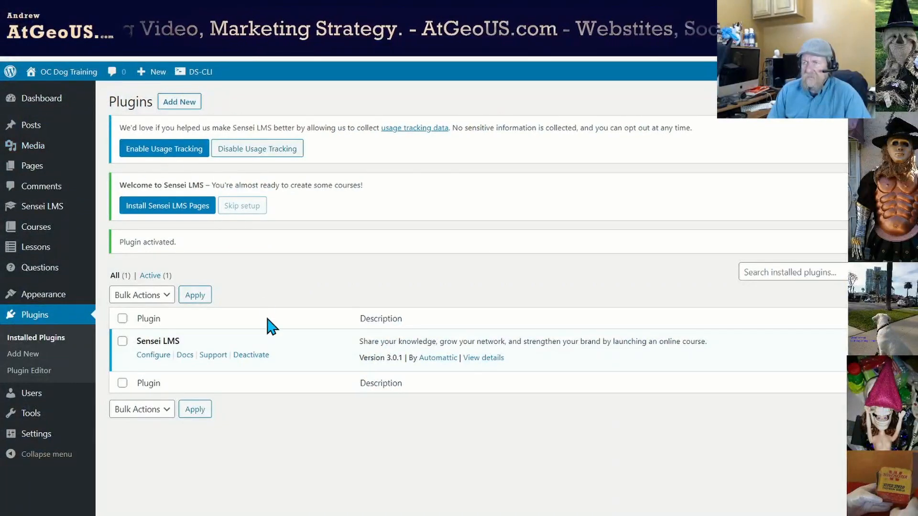
pyautogui.moveTo(270, 244)
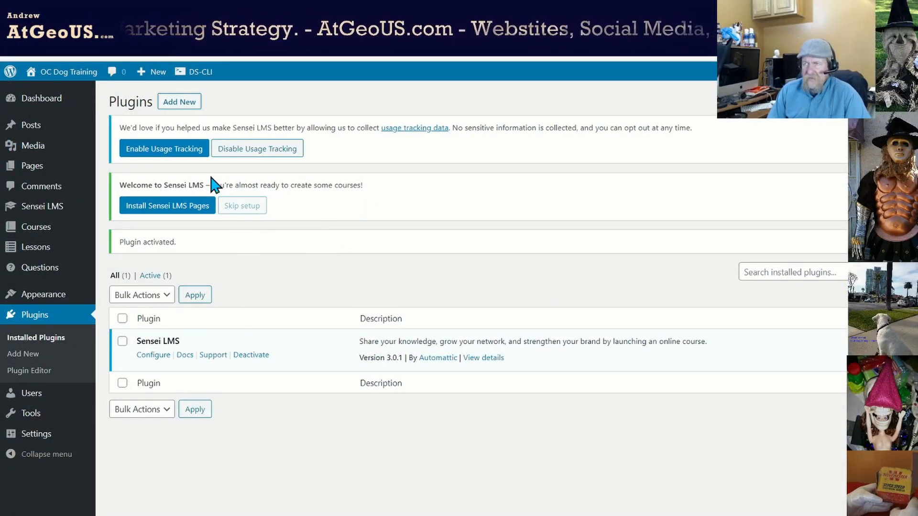
pyautogui.moveTo(183, 378)
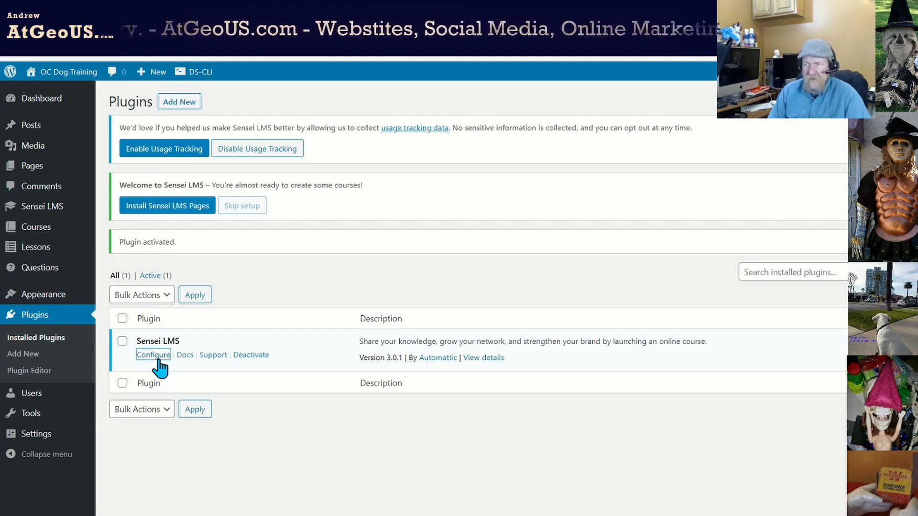
# Step: Open the Sensei LMS Settings from the plugin's Configure link and view its General options
pyautogui.click(153, 354)
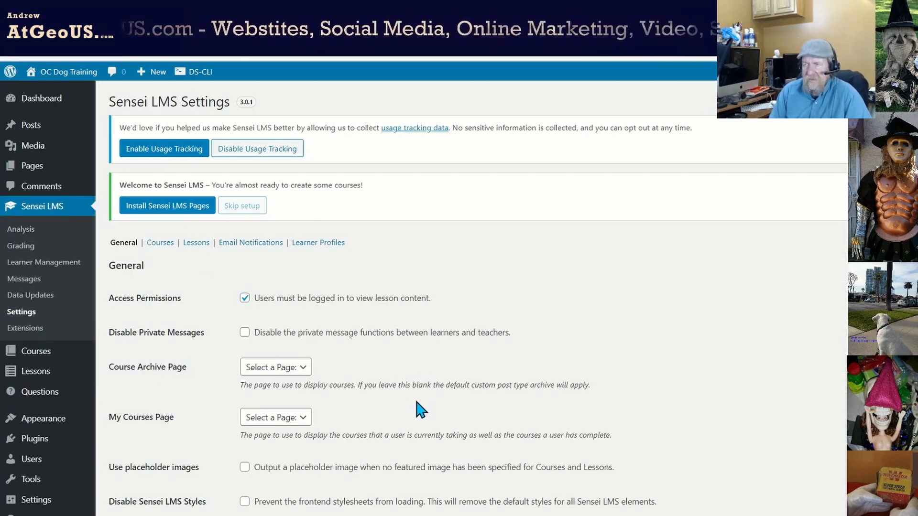
pyautogui.scroll(-3)
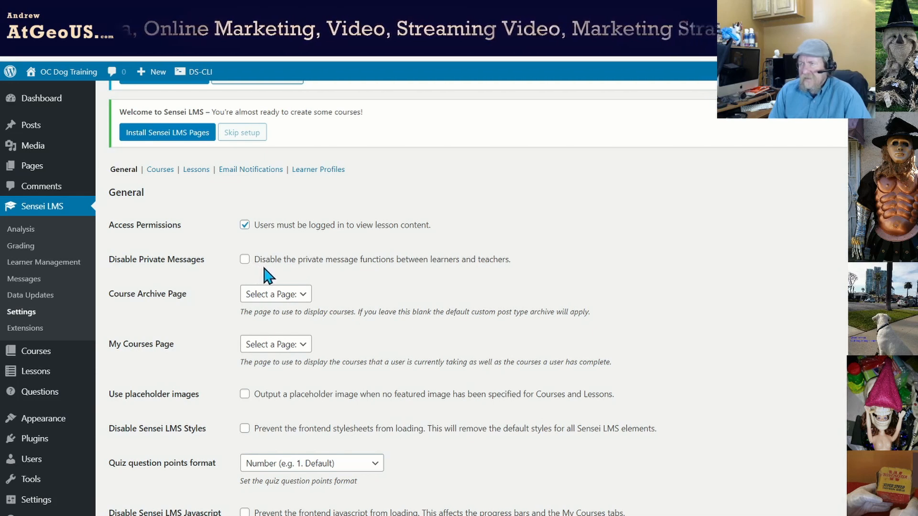
pyautogui.moveTo(347, 285)
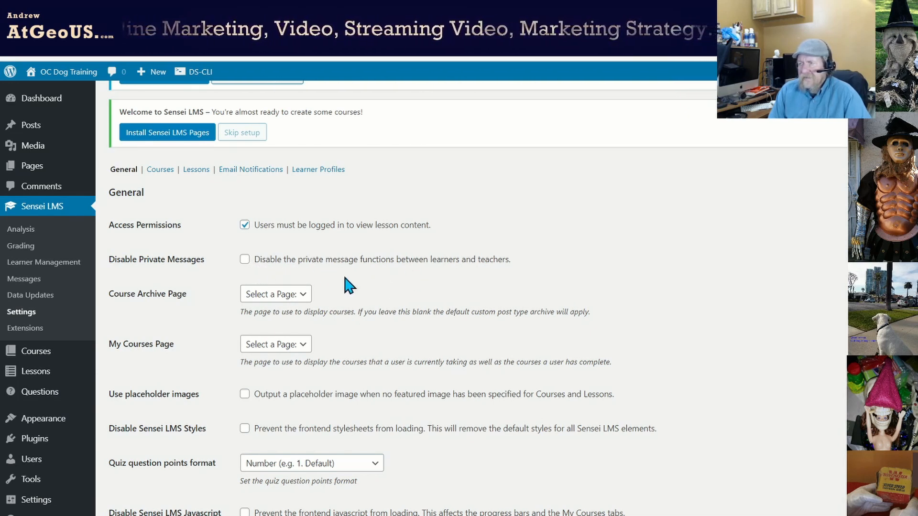
pyautogui.moveTo(377, 280)
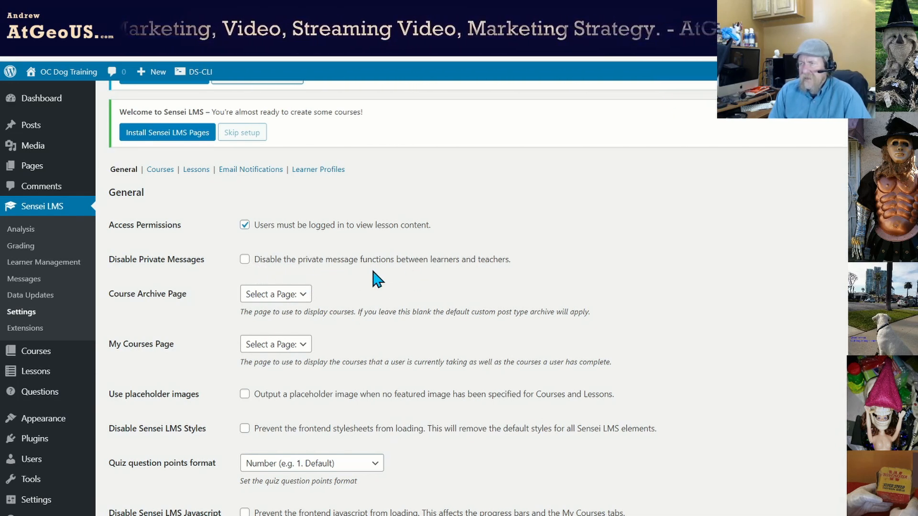
pyautogui.moveTo(392, 283)
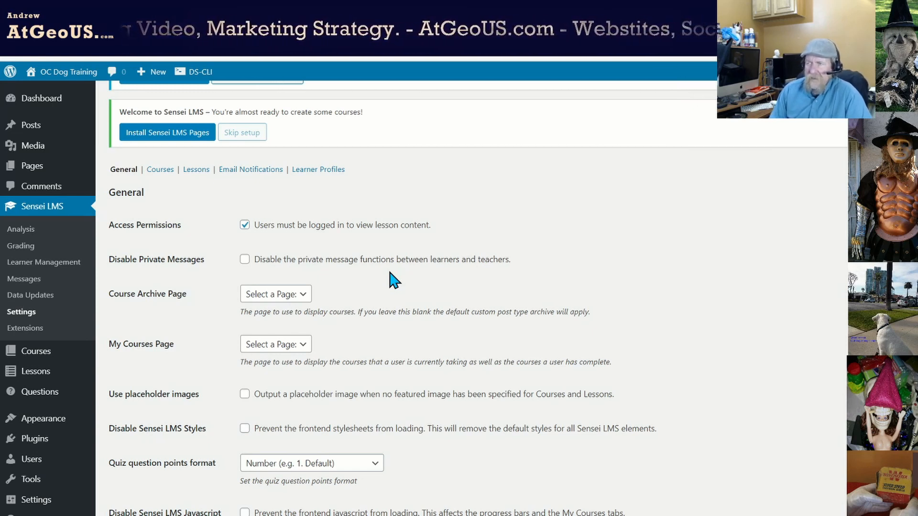
pyautogui.moveTo(300, 277)
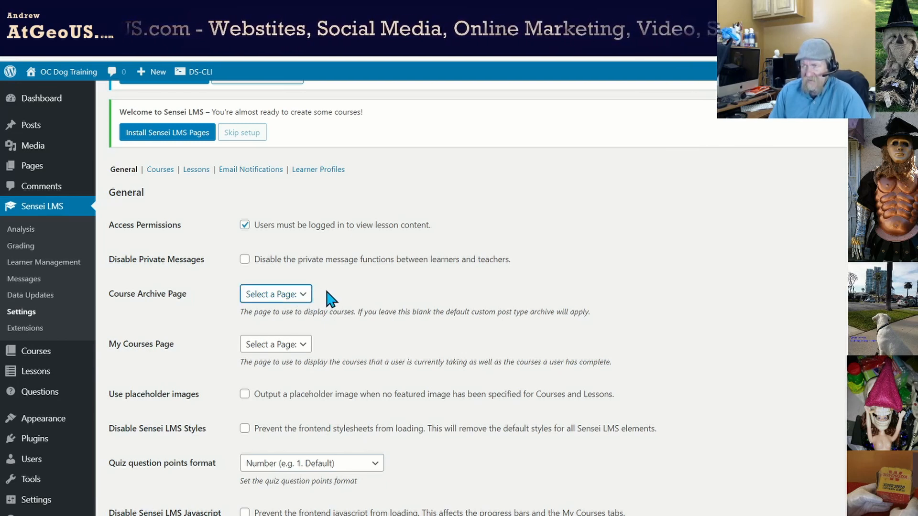
pyautogui.moveTo(339, 268)
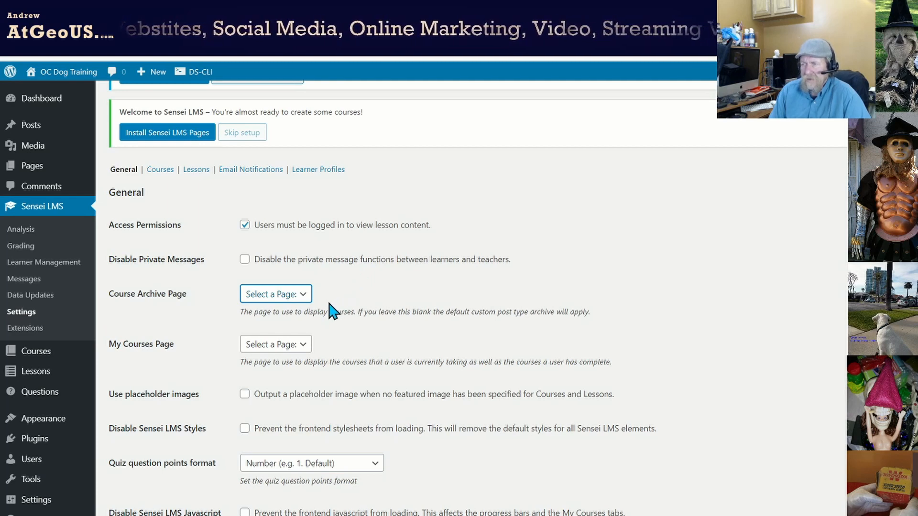
pyautogui.moveTo(324, 330)
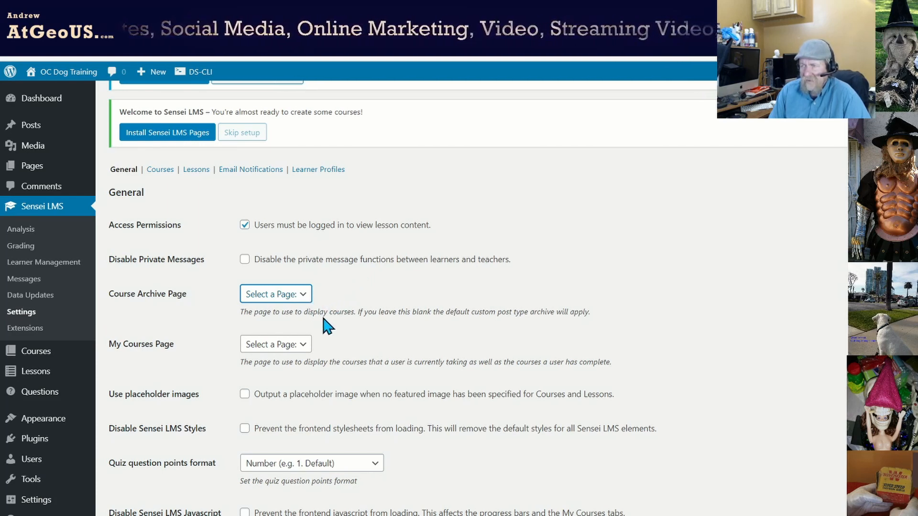
pyautogui.scroll(-3)
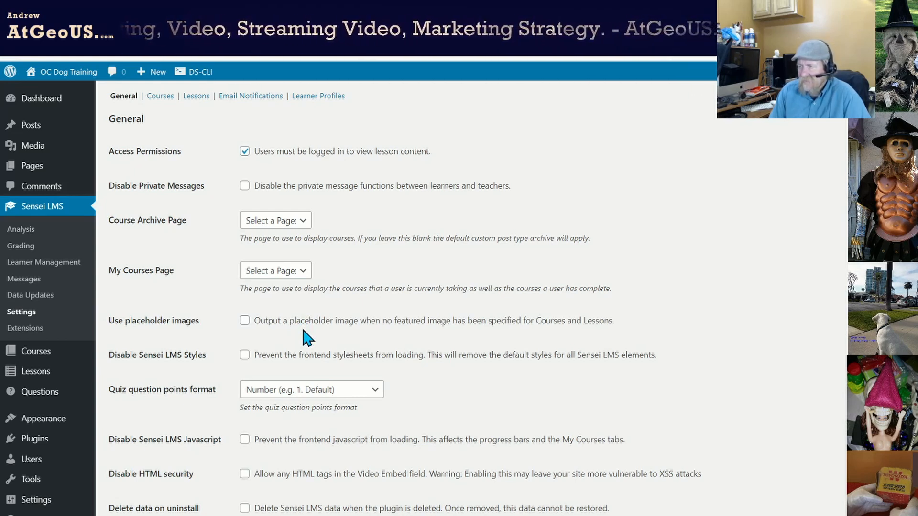
pyautogui.scroll(-3)
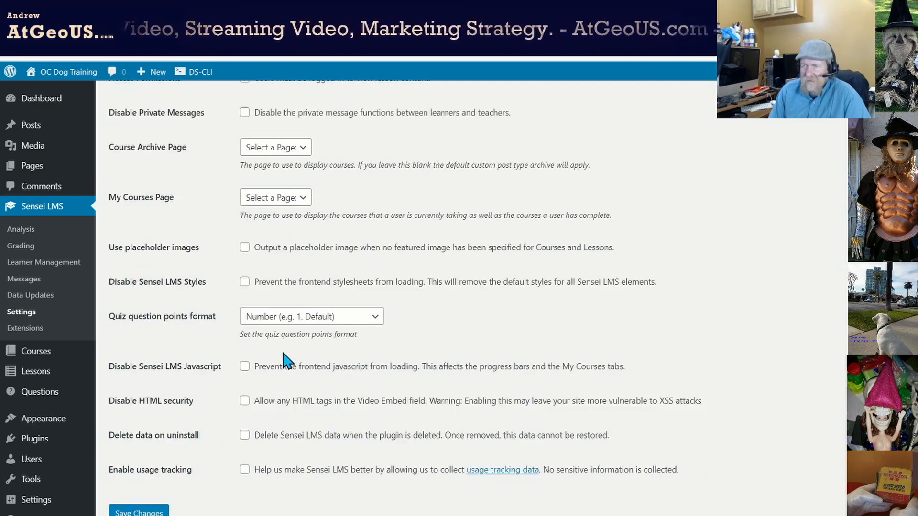
pyautogui.moveTo(317, 298)
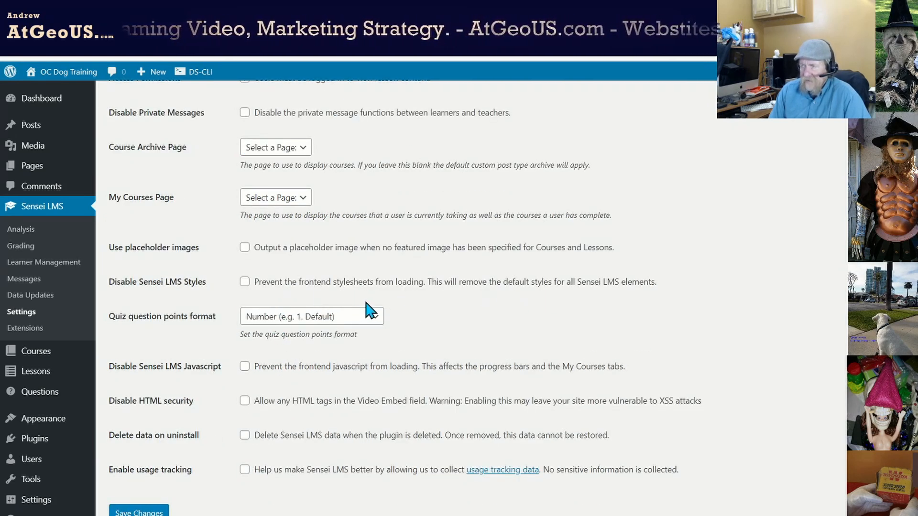
pyautogui.moveTo(436, 296)
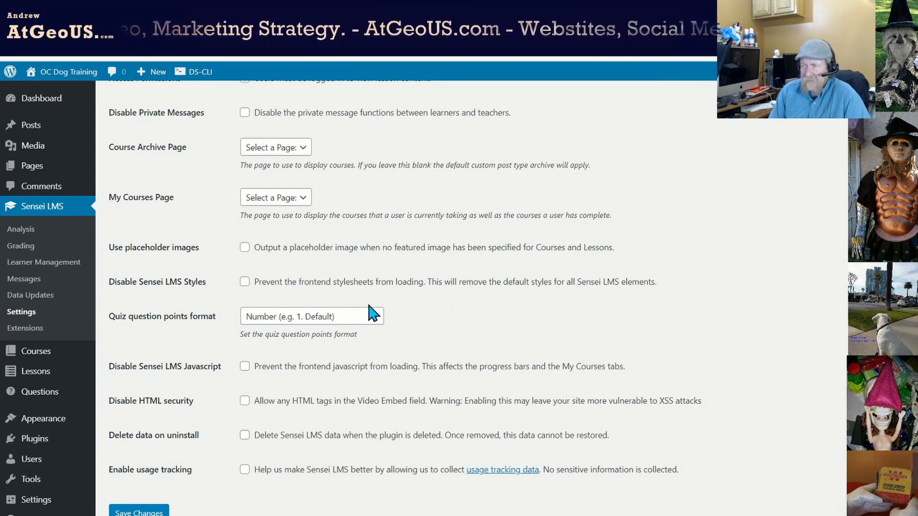
pyautogui.moveTo(465, 344)
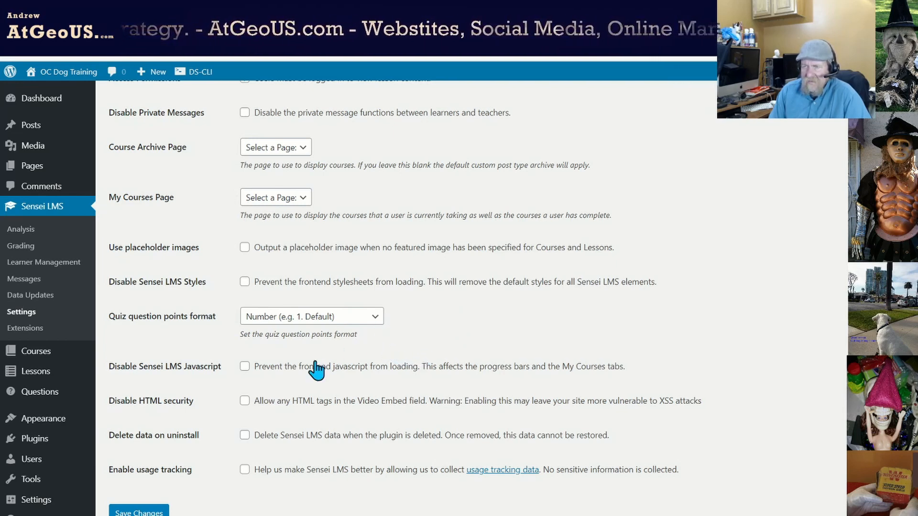
# Step: Switch the Sensei LMS settings to the Courses tab showing completion, author and pagination options
pyautogui.scroll(-3)
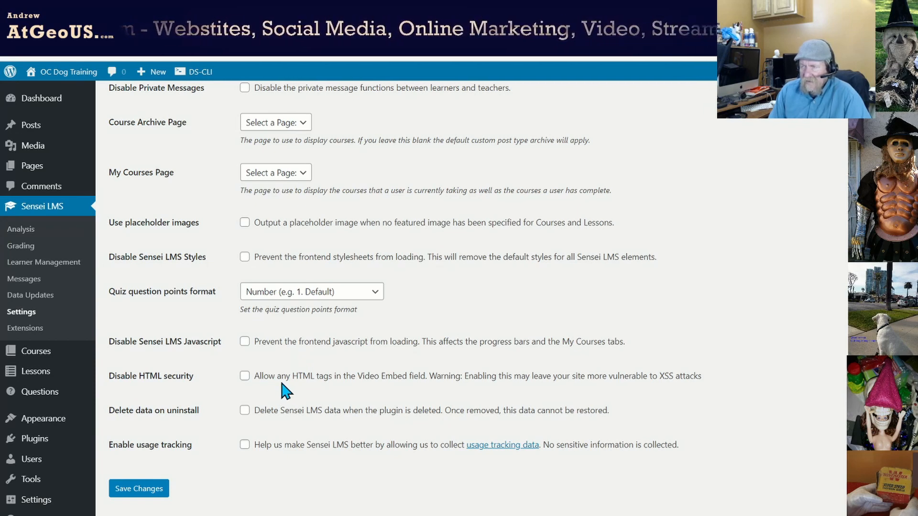
pyautogui.moveTo(486, 396)
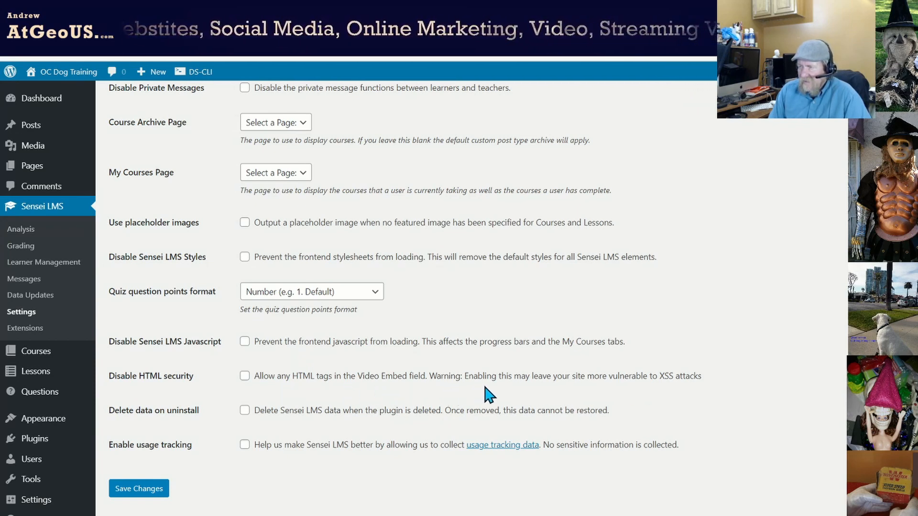
pyautogui.moveTo(652, 394)
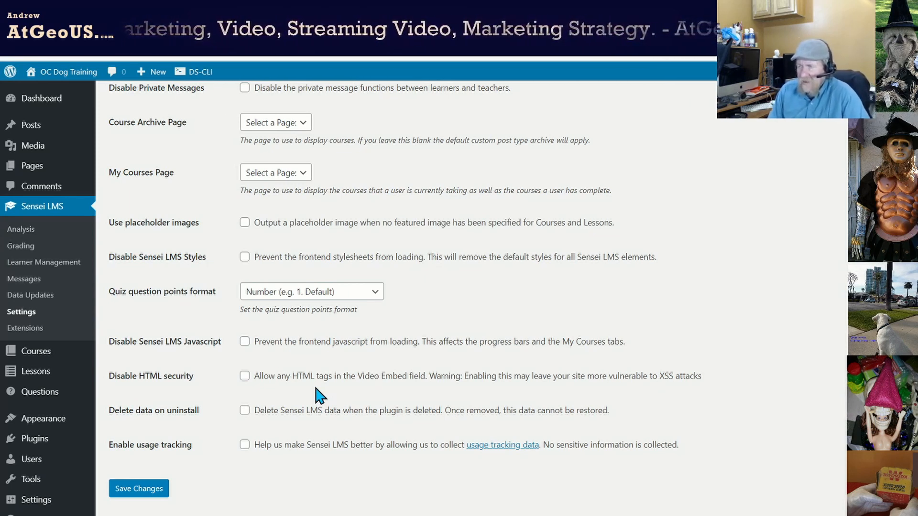
pyautogui.moveTo(381, 407)
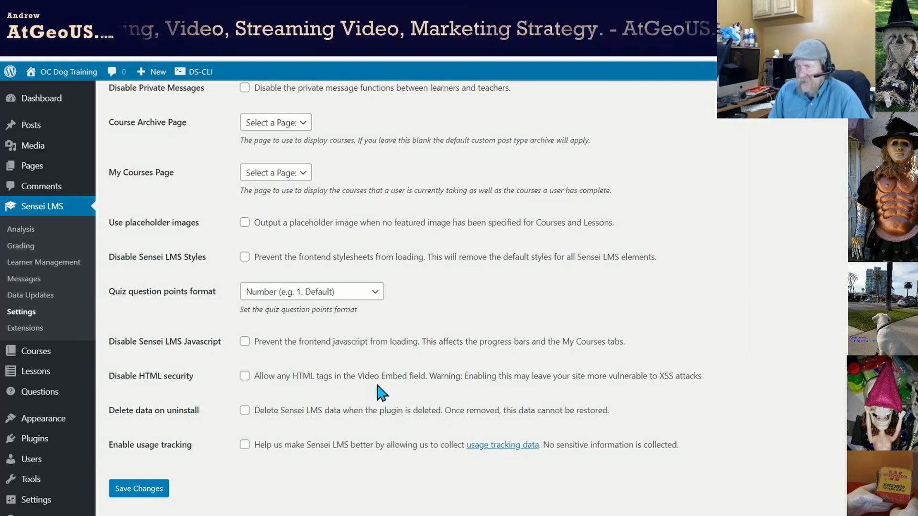
pyautogui.moveTo(442, 397)
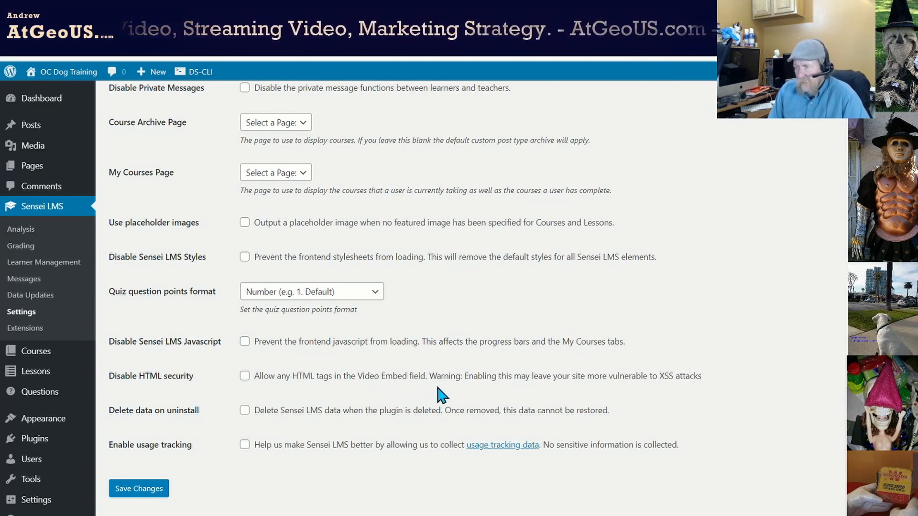
pyautogui.moveTo(585, 390)
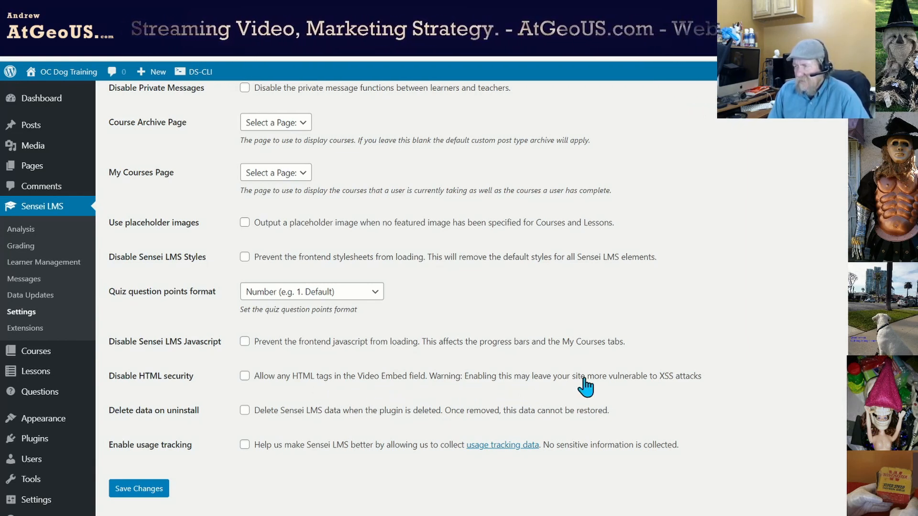
pyautogui.moveTo(647, 398)
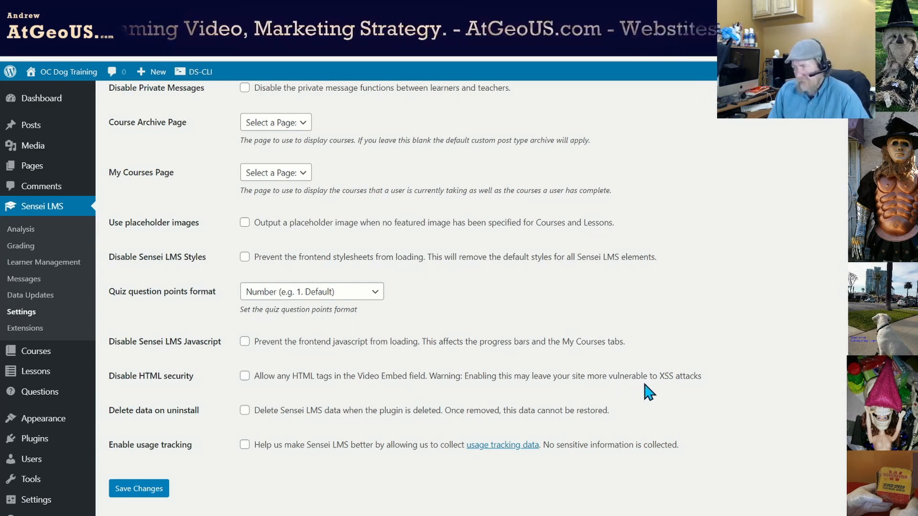
pyautogui.moveTo(326, 405)
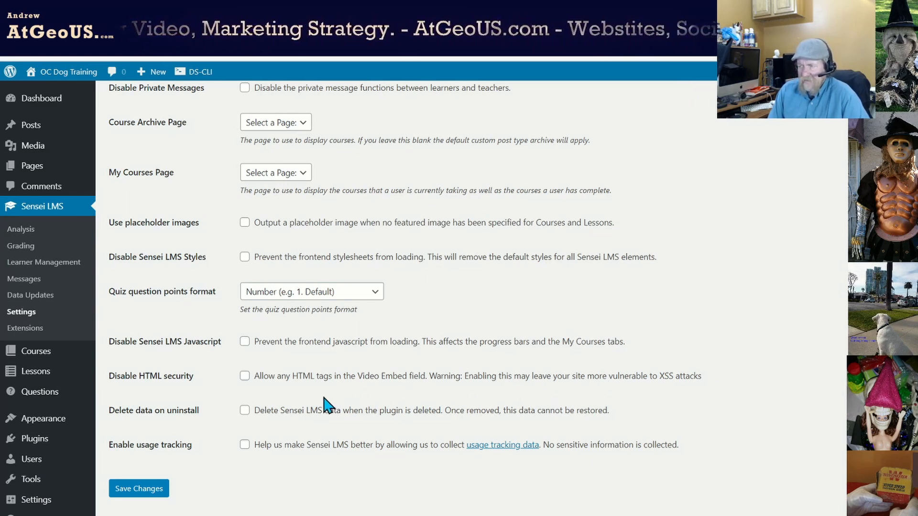
pyautogui.moveTo(290, 388)
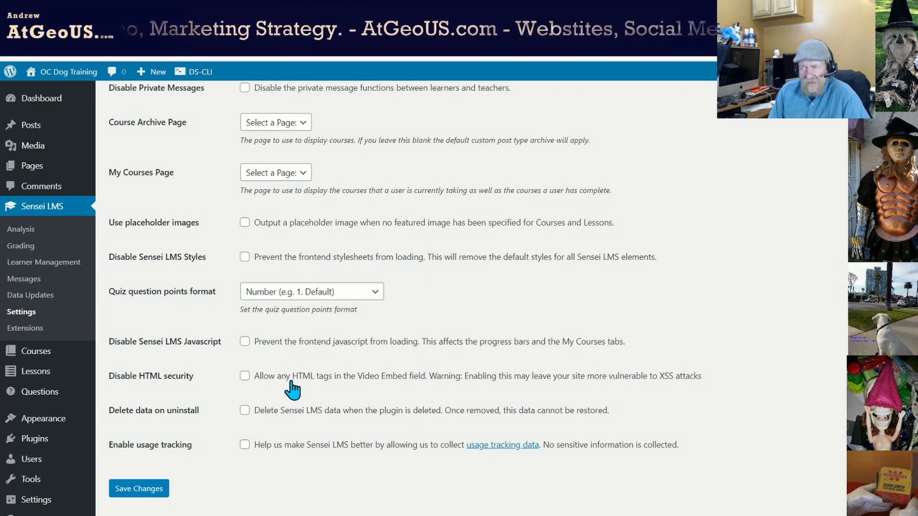
pyautogui.moveTo(345, 397)
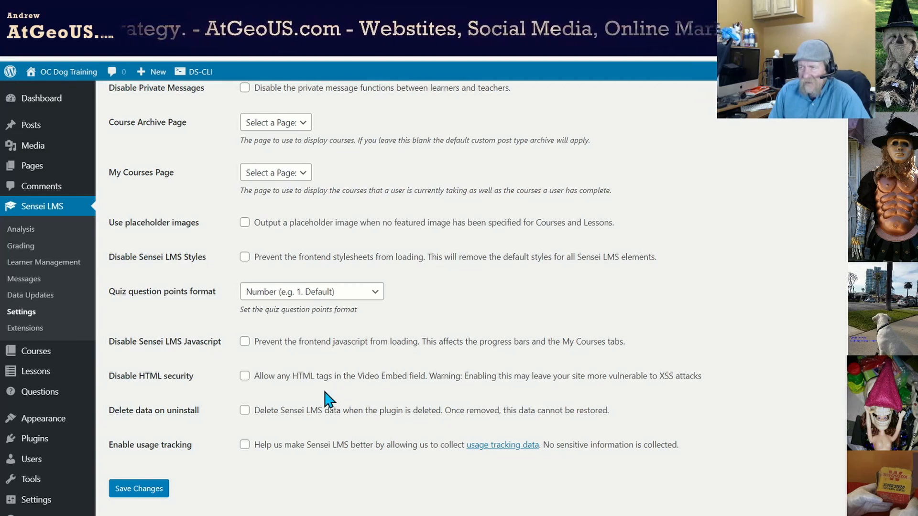
pyautogui.moveTo(345, 396)
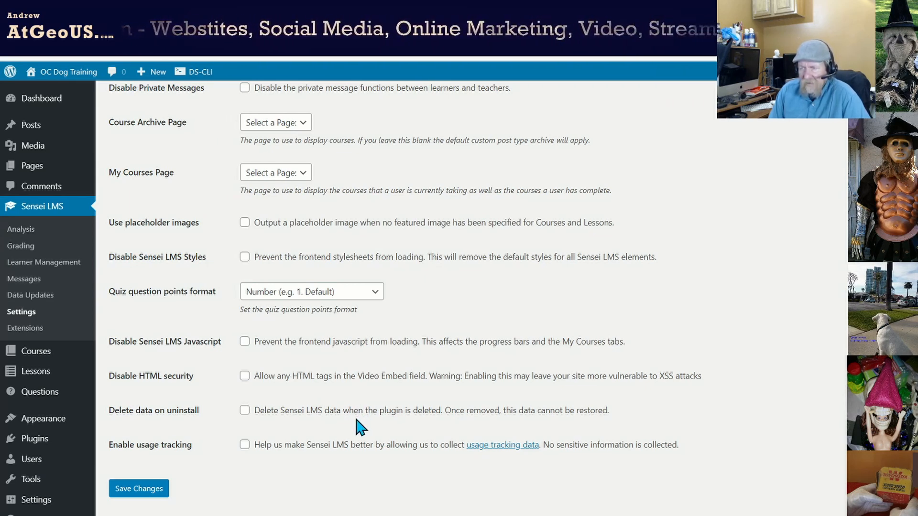
pyautogui.moveTo(385, 434)
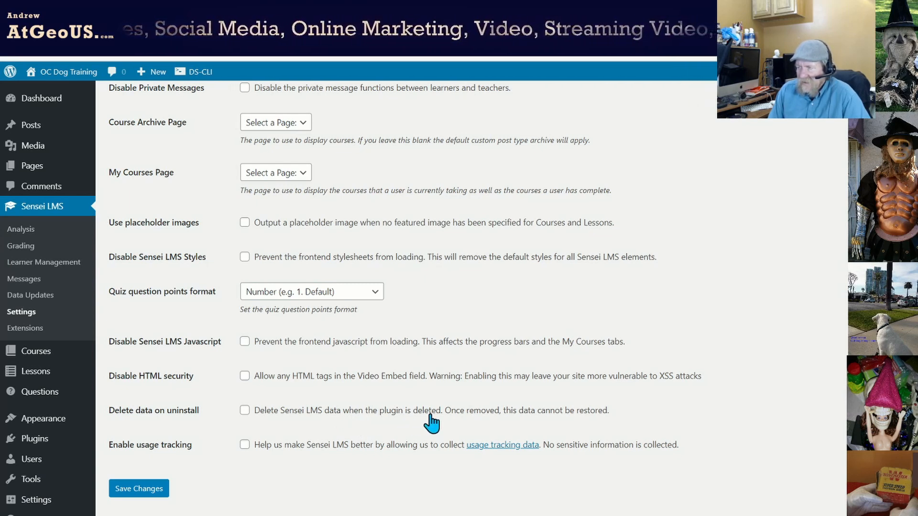
pyautogui.moveTo(331, 446)
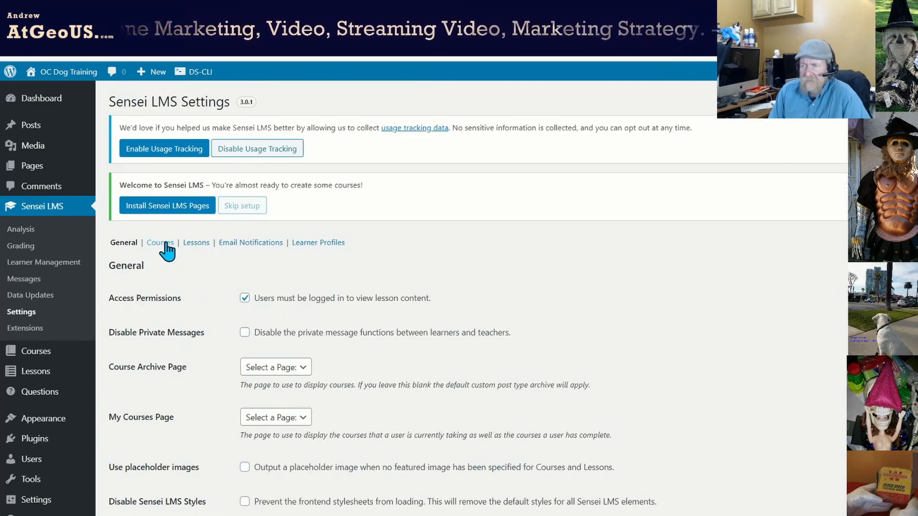
pyautogui.click(160, 243)
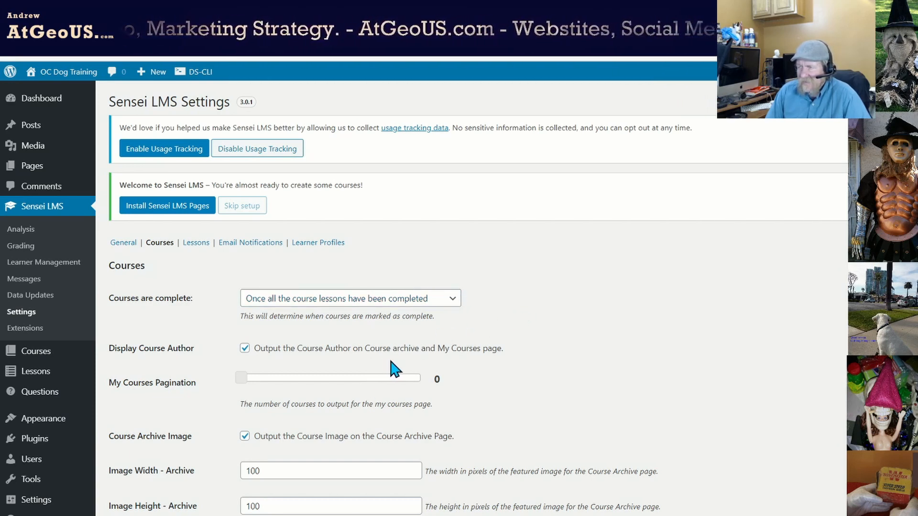
pyautogui.moveTo(480, 367)
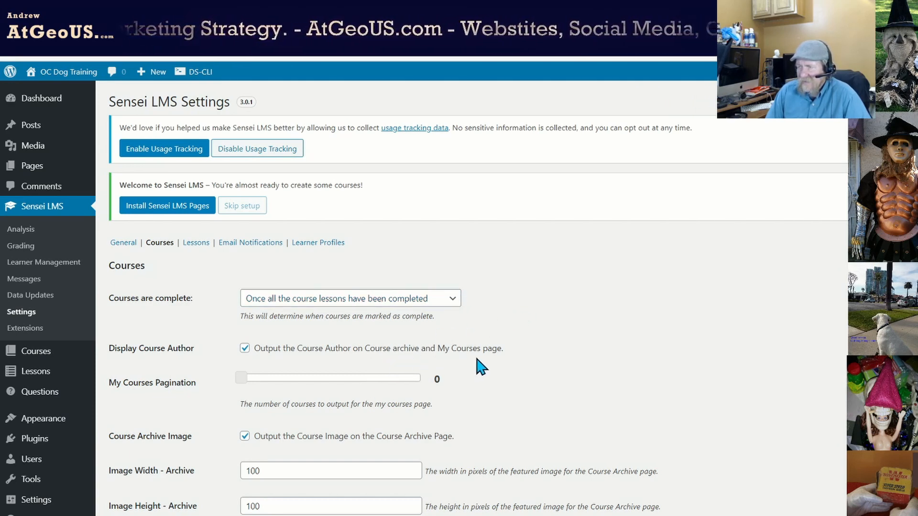
pyautogui.moveTo(365, 371)
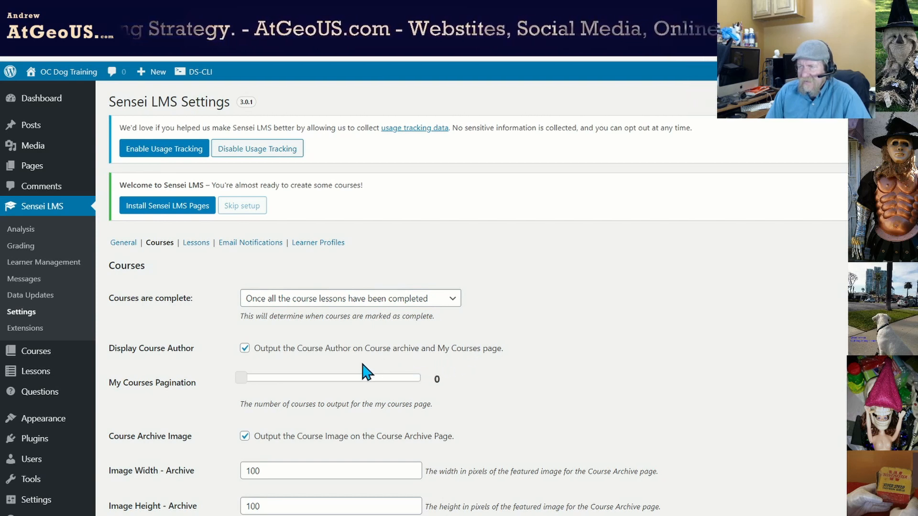
pyautogui.moveTo(311, 371)
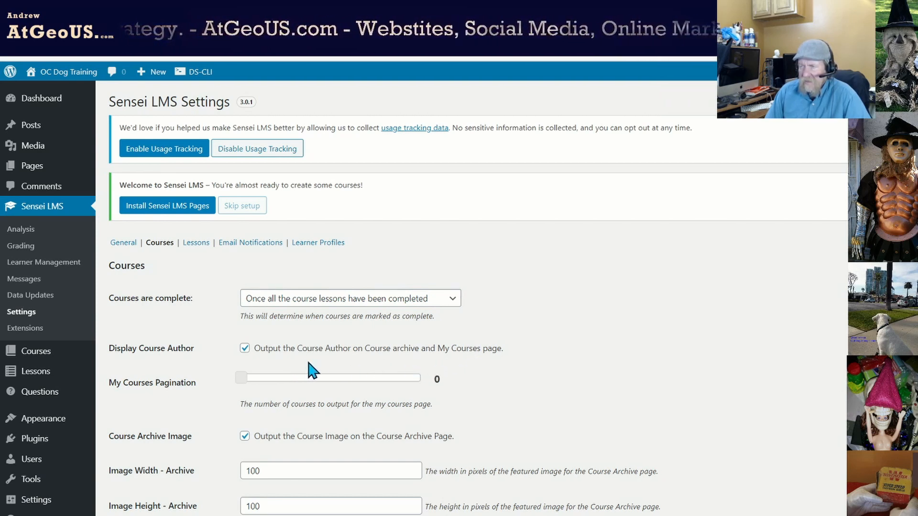
pyautogui.moveTo(337, 371)
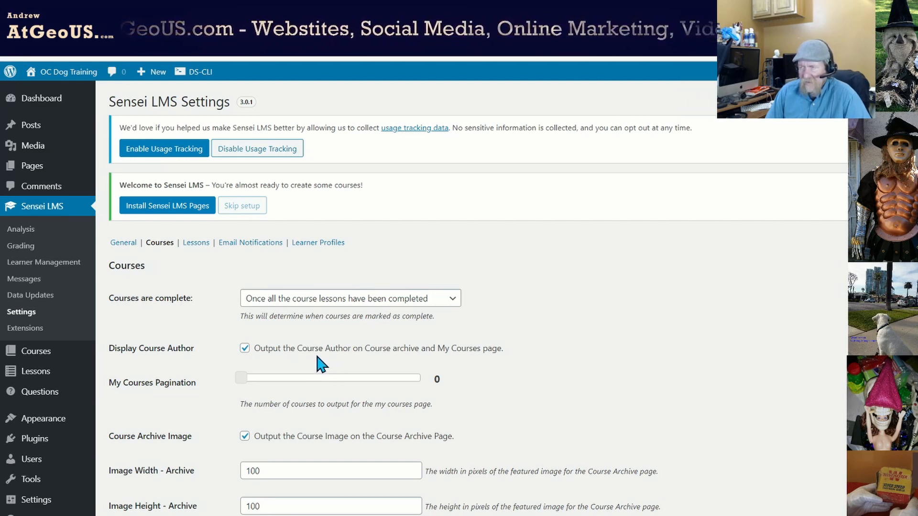
pyautogui.moveTo(458, 381)
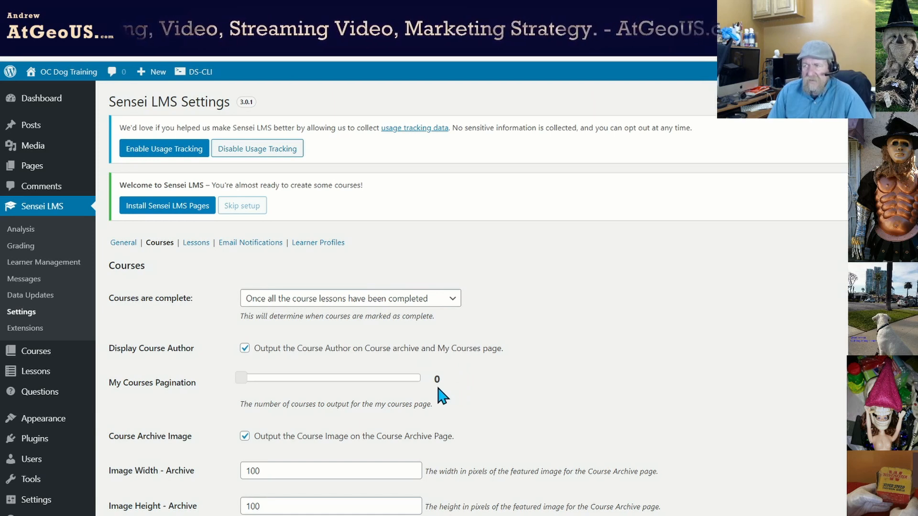
pyautogui.moveTo(432, 406)
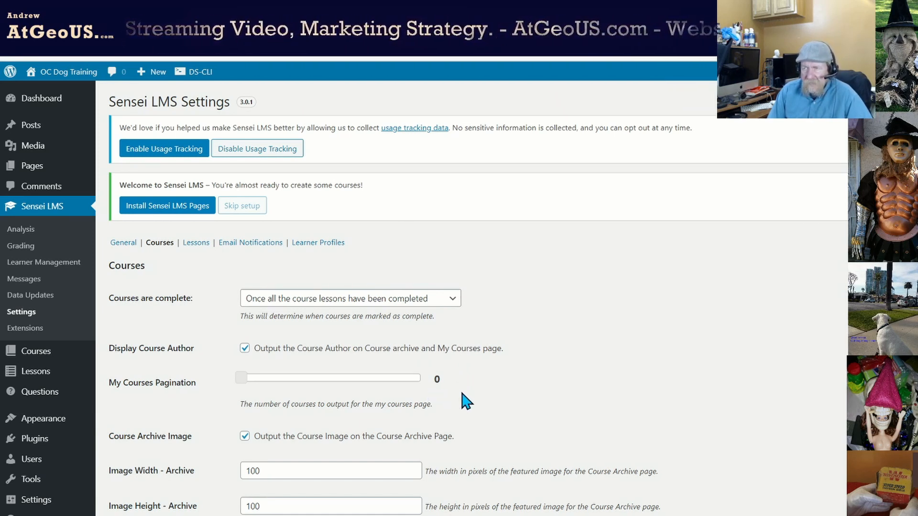
pyautogui.scroll(-3)
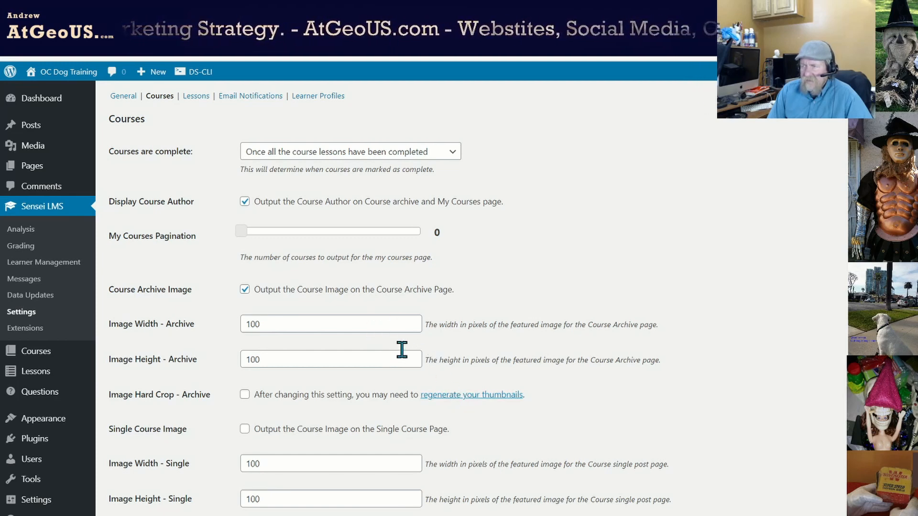
pyautogui.moveTo(402, 367)
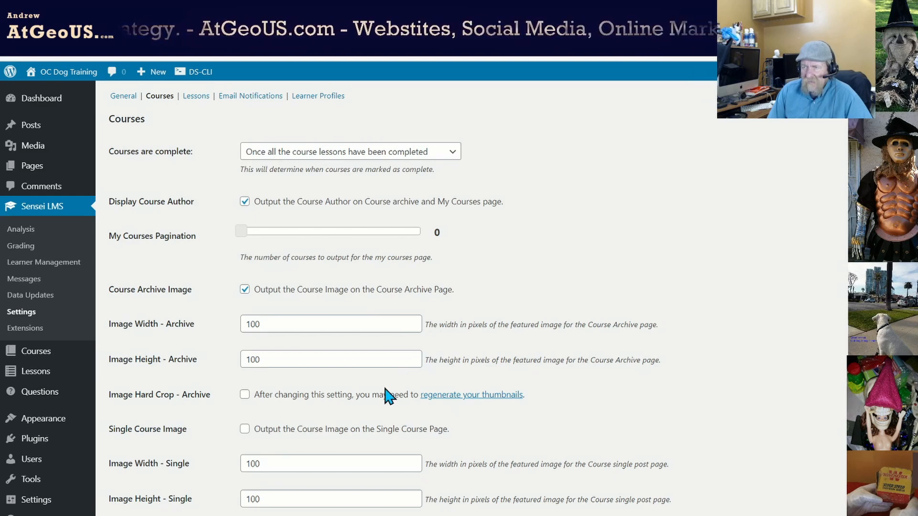
pyautogui.moveTo(323, 421)
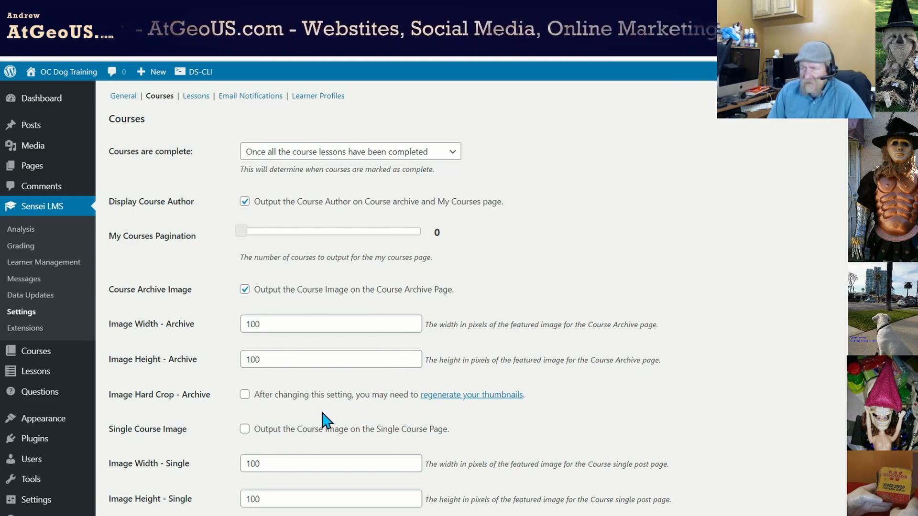
# Step: Switch the Sensei LMS settings to the Lessons tab with comments, author and image options
pyautogui.scroll(-3)
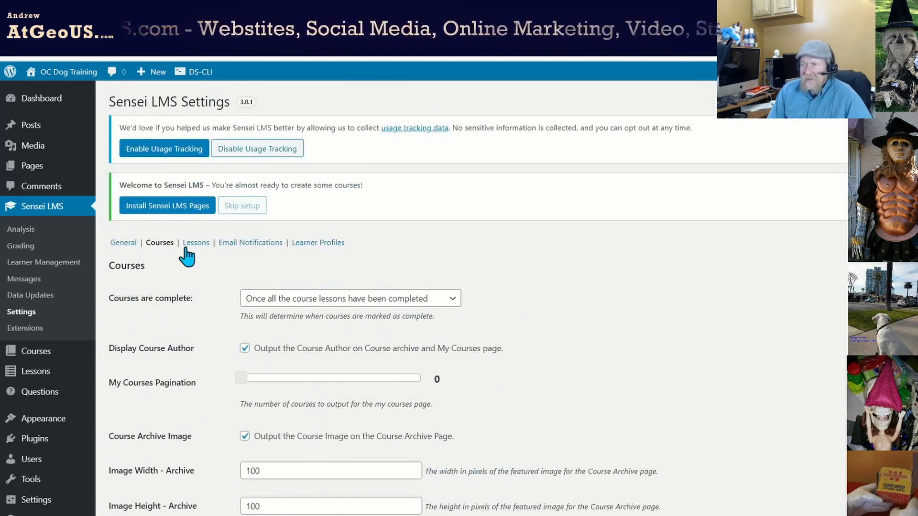
pyautogui.click(195, 243)
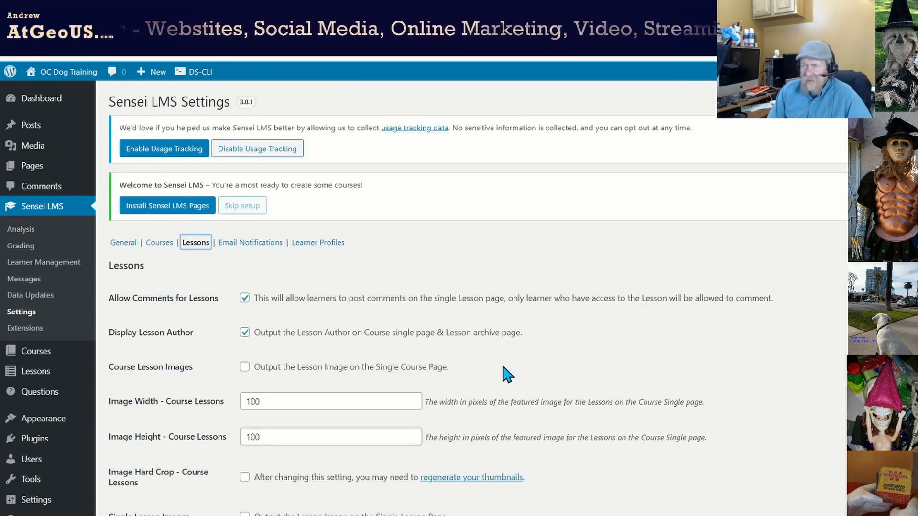
pyautogui.moveTo(479, 375)
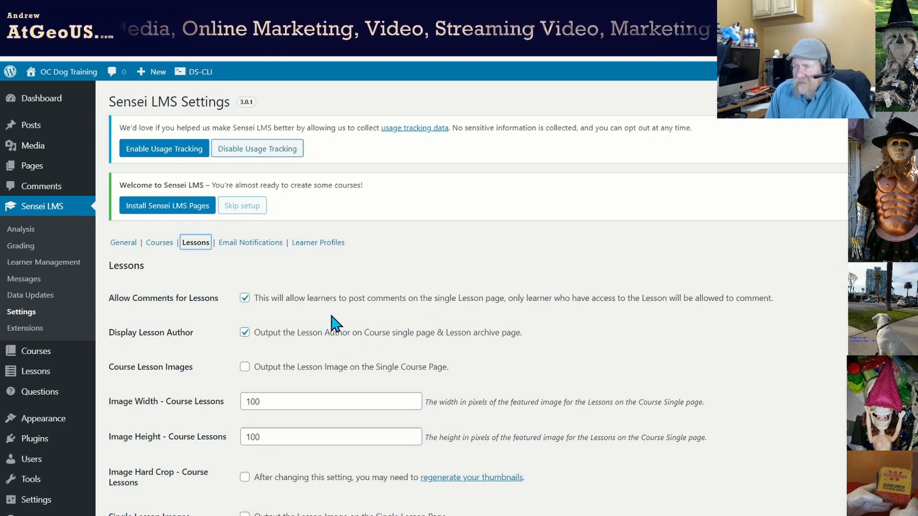
pyautogui.moveTo(375, 344)
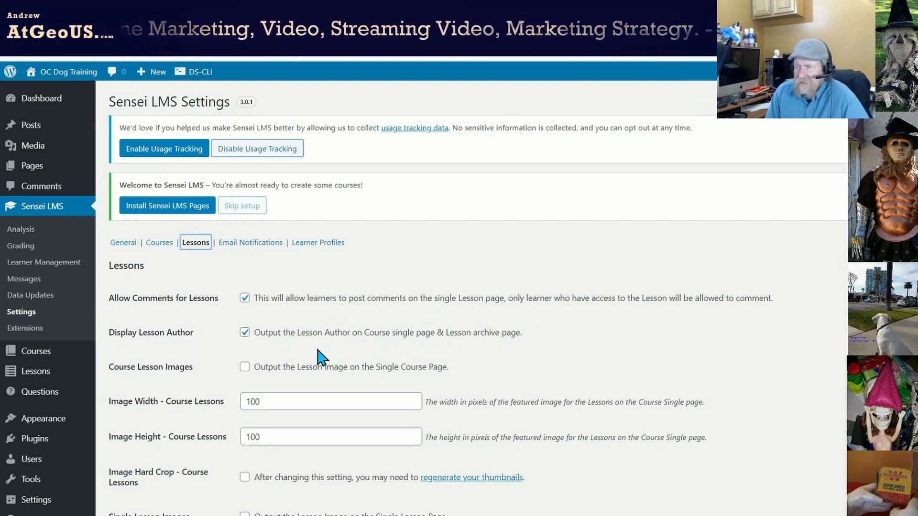
pyautogui.moveTo(333, 388)
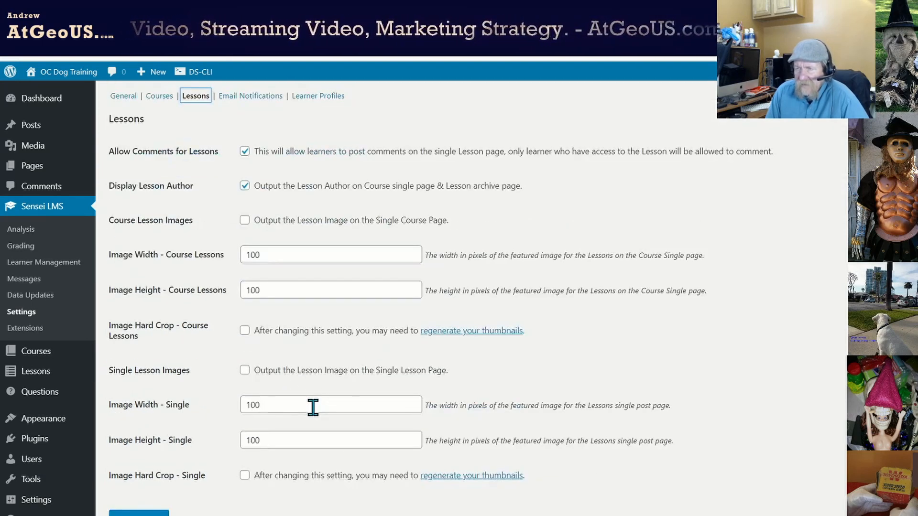
# Step: Review the Email Notifications tab, highlighting the learner notification description, down to sender, header and footer options
pyautogui.click(251, 243)
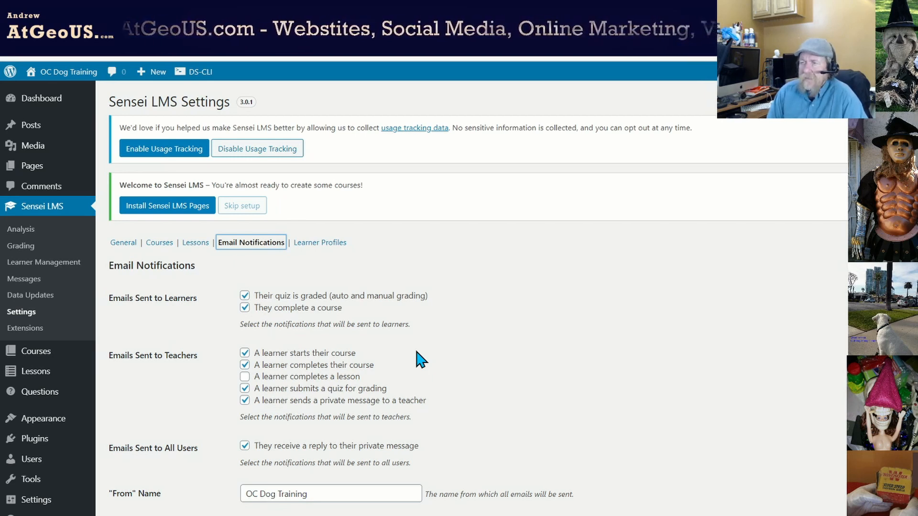
pyautogui.moveTo(287, 331)
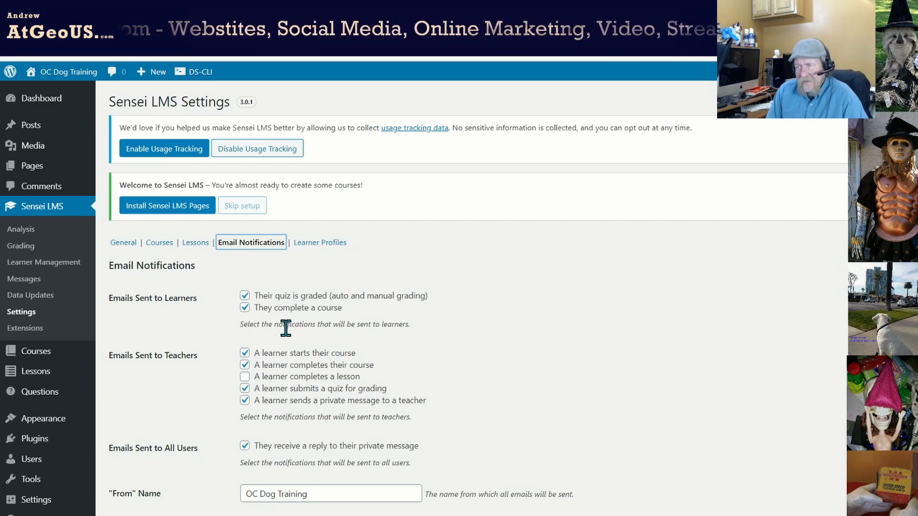
pyautogui.moveTo(425, 380)
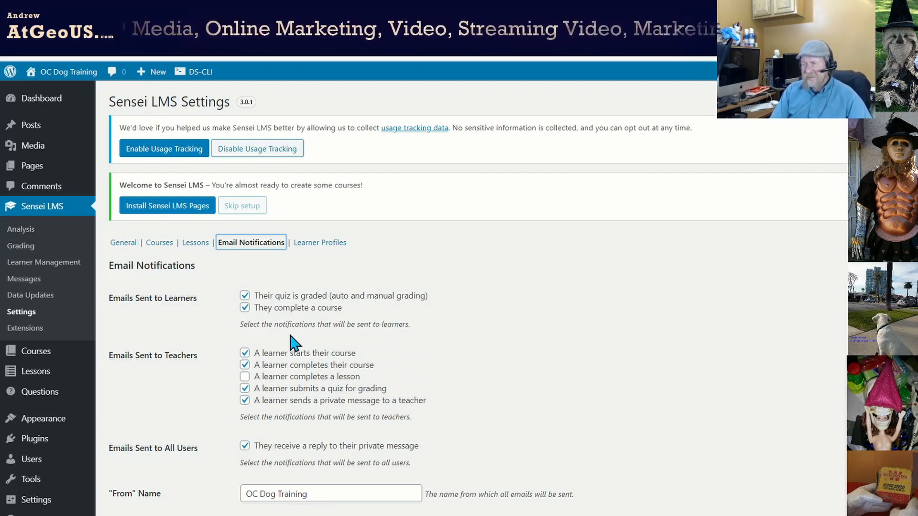
pyautogui.moveTo(274, 324)
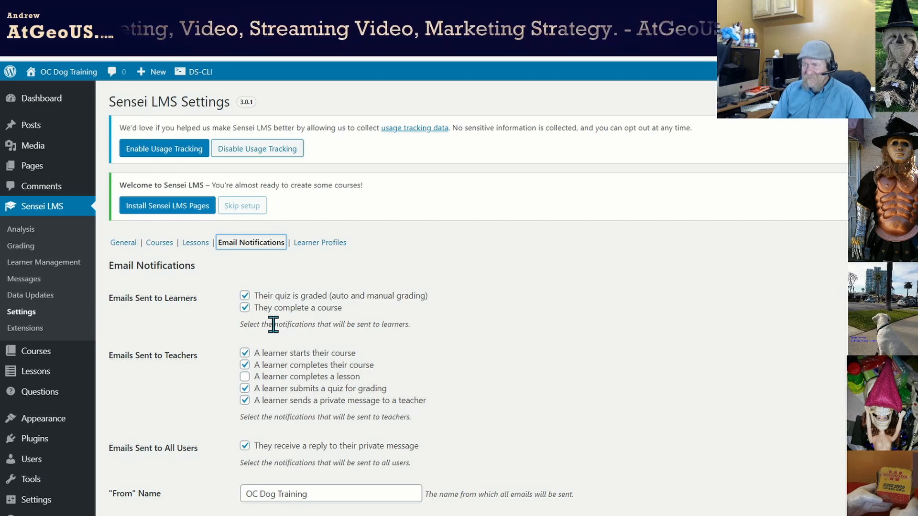
pyautogui.doubleClick(295, 324)
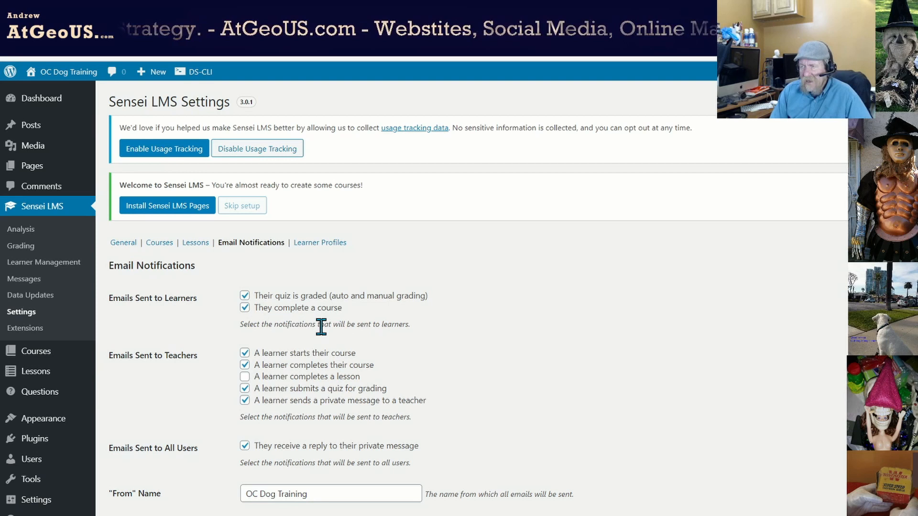
pyautogui.moveTo(318, 324); pyautogui.dragTo(374, 325)
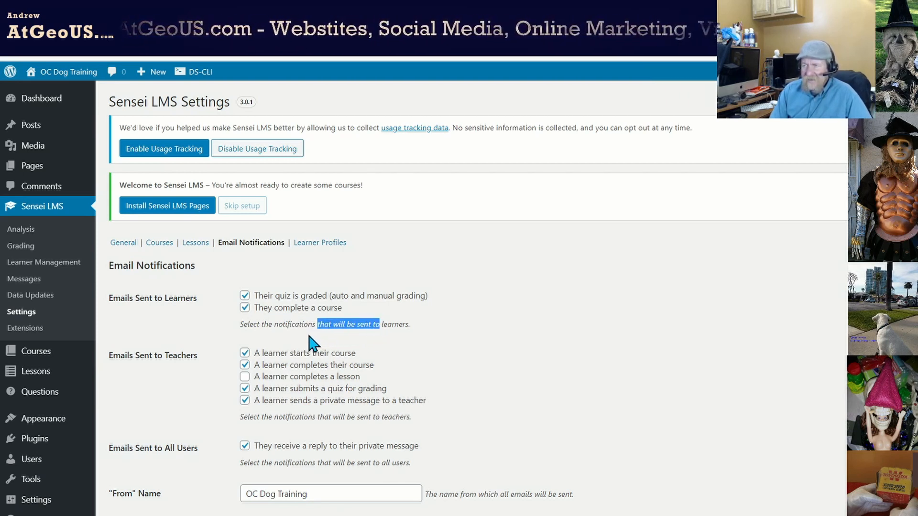
pyautogui.moveTo(299, 347)
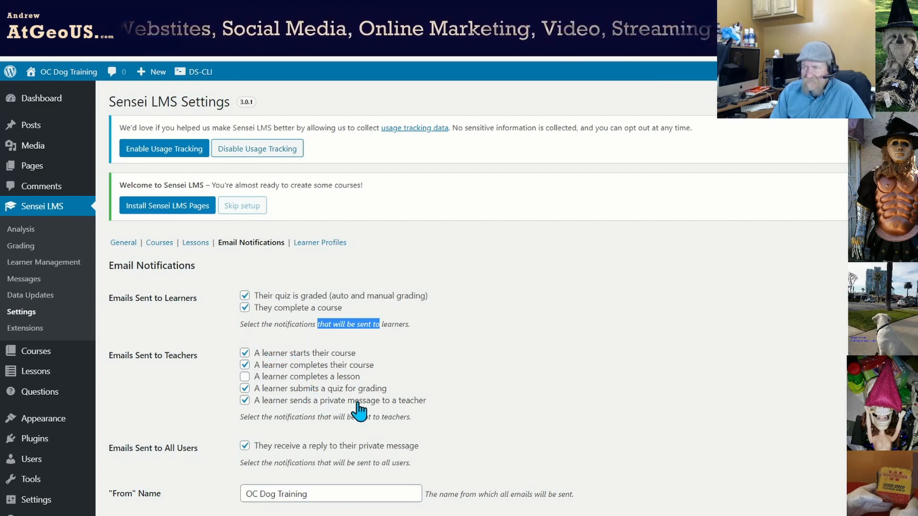
pyautogui.scroll(-3)
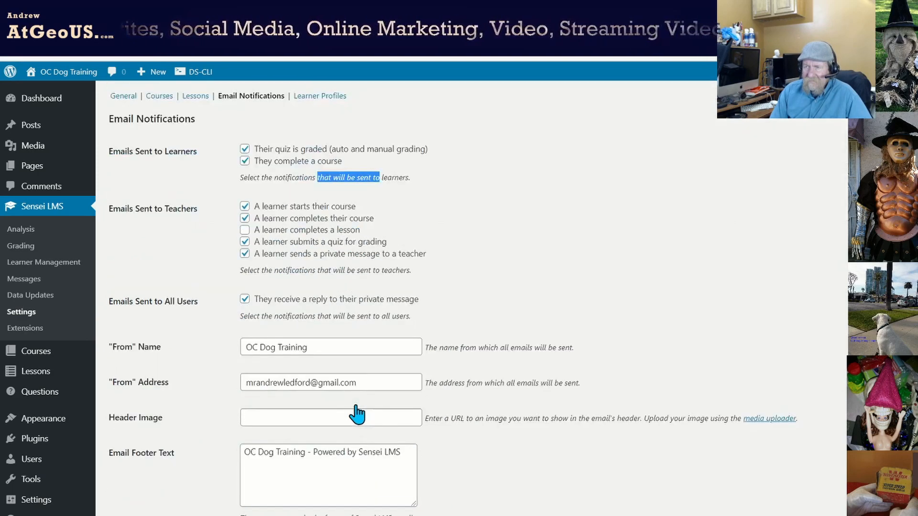
pyautogui.scroll(-3)
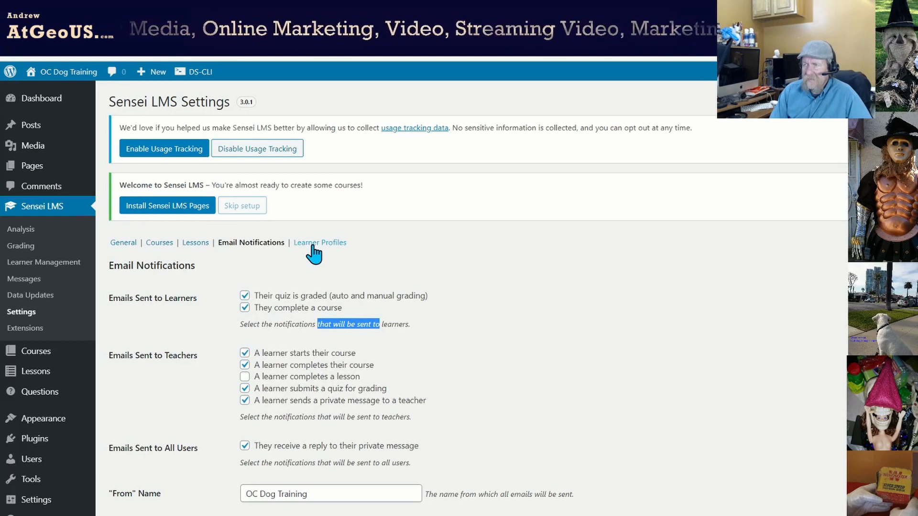
# Step: Show the Learner Profiles tab with public profiles and learner course display enabled
pyautogui.click(320, 243)
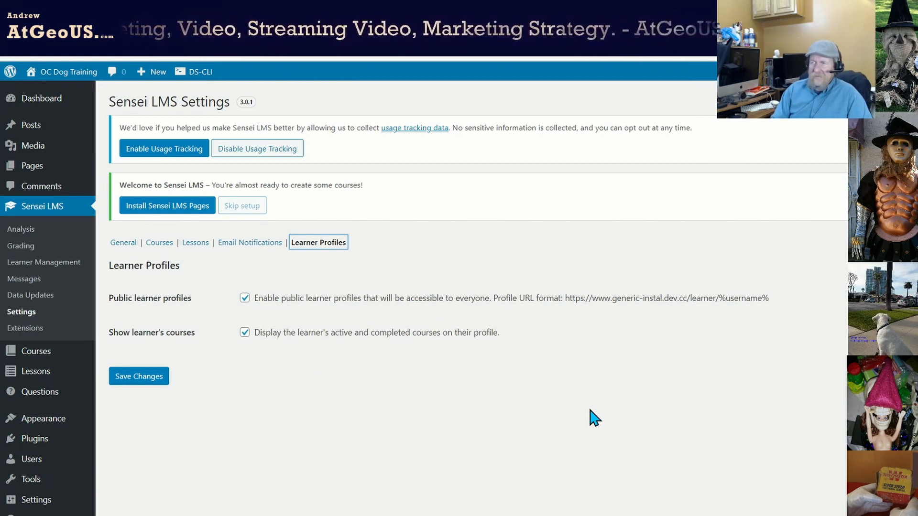
pyautogui.moveTo(337, 318)
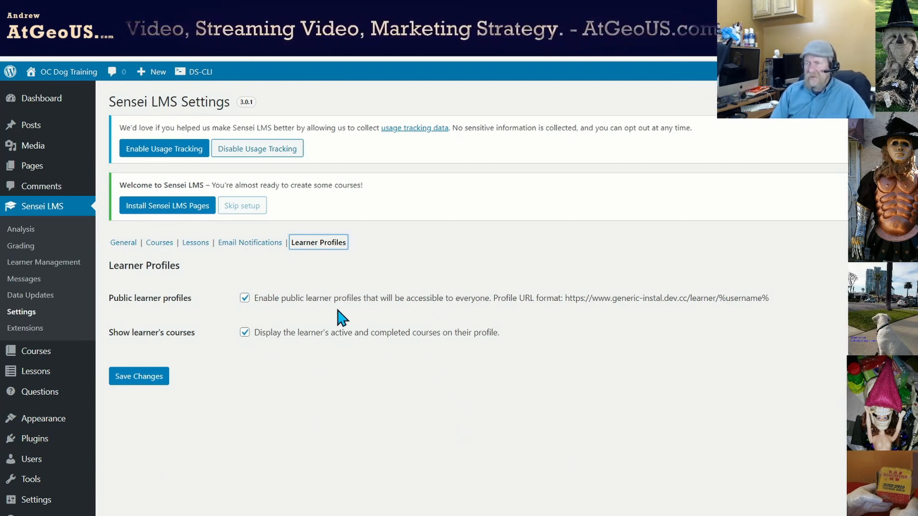
pyautogui.moveTo(357, 321)
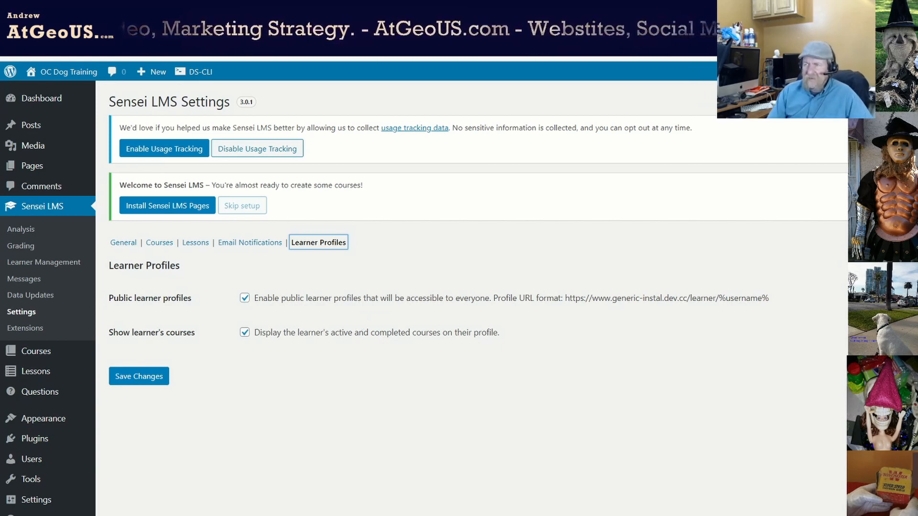
pyautogui.moveTo(148, 285)
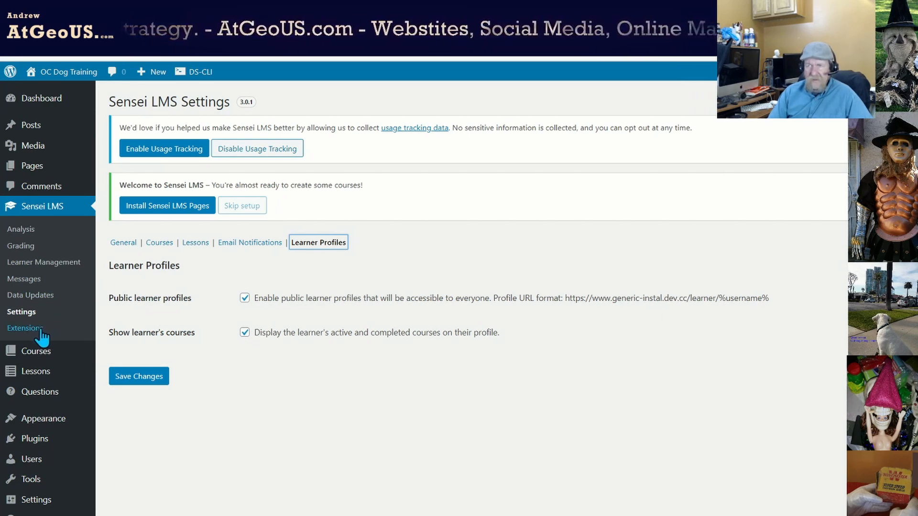
# Step: Browse the Sensei LMS Extensions page listing WooCommerce Paid Courses, Content Drip and Certificates
pyautogui.click(25, 329)
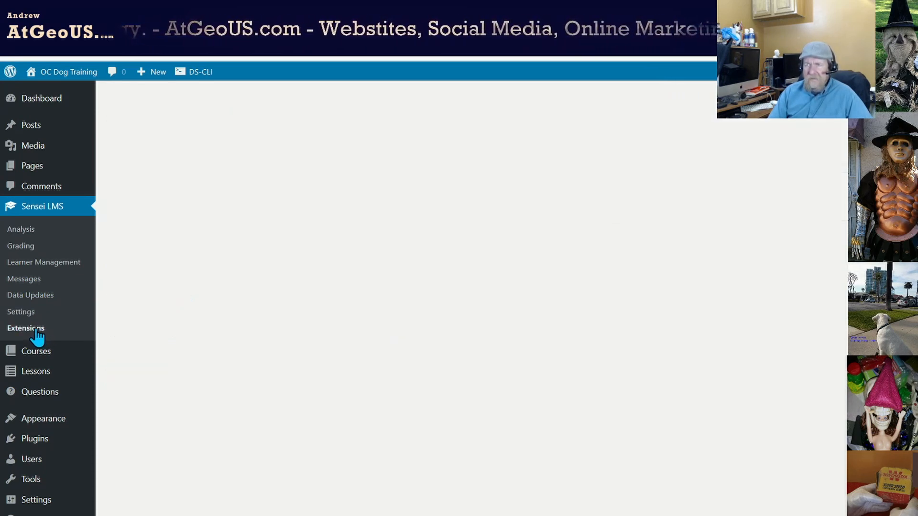
pyautogui.click(24, 328)
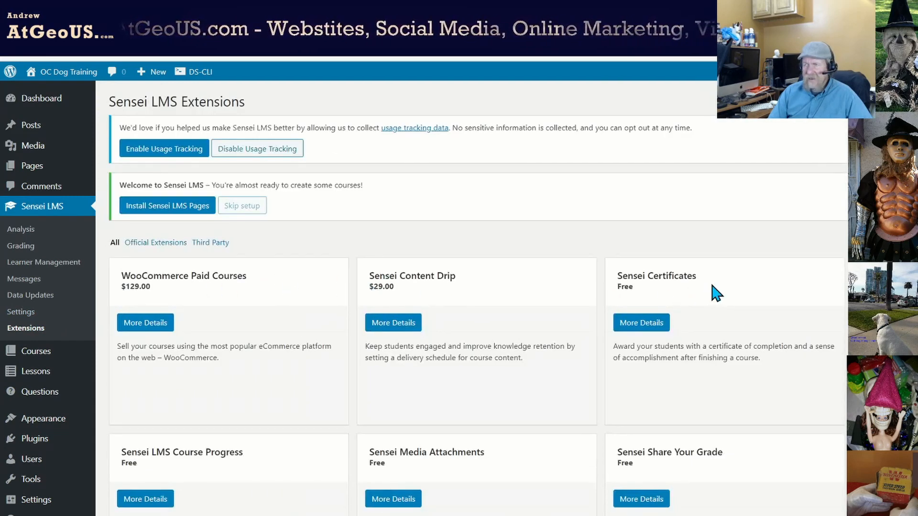
pyautogui.scroll(-3)
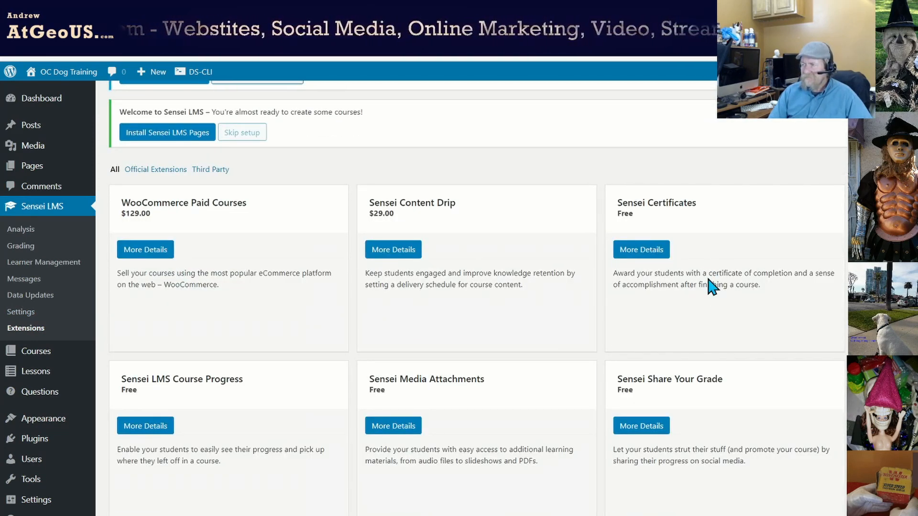
pyautogui.moveTo(704, 278)
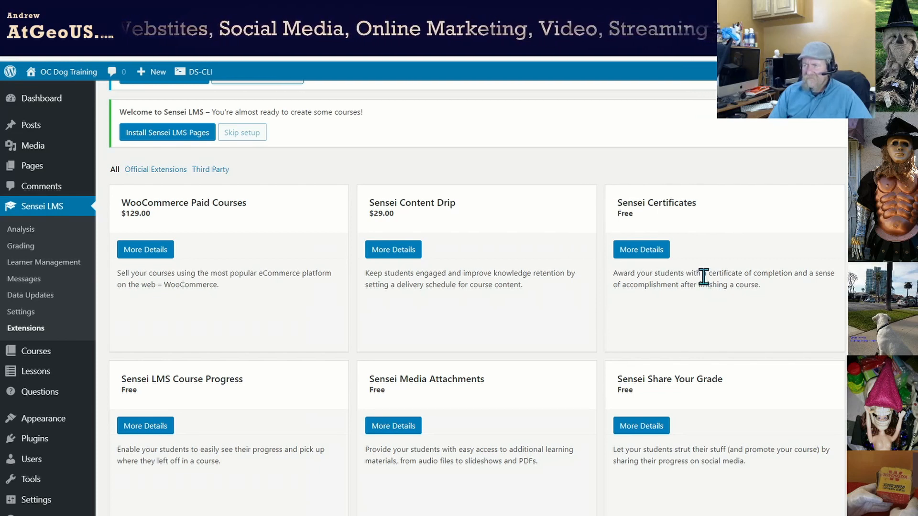
pyautogui.moveTo(30, 294)
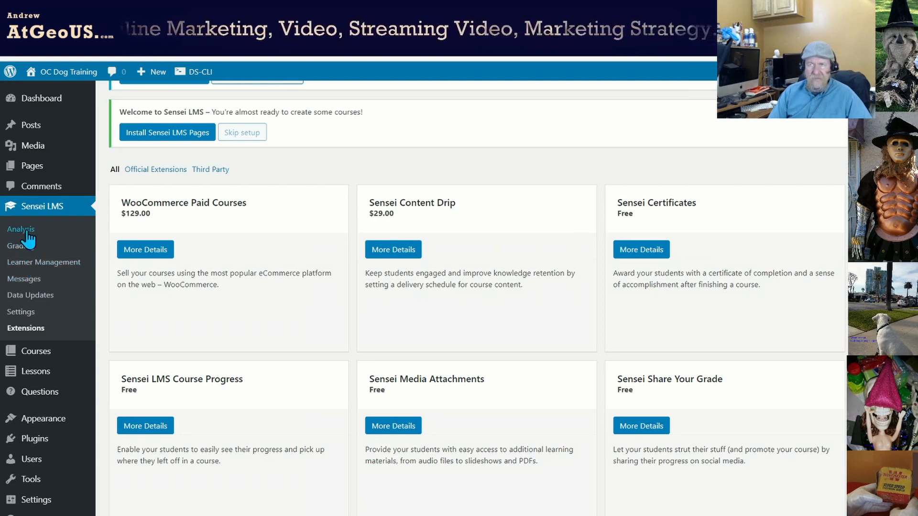
# Step: Review the Sensei Analysis, Grading and Learner Management screens
pyautogui.click(21, 229)
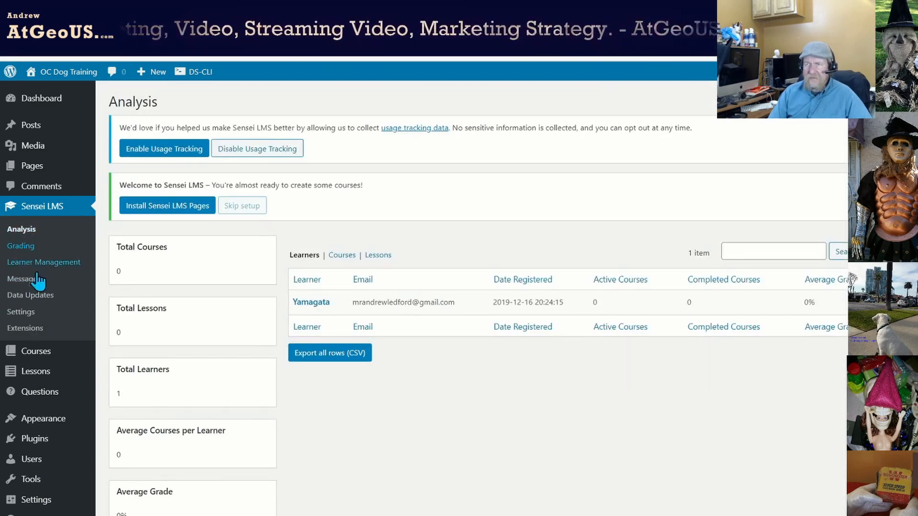
pyautogui.click(21, 246)
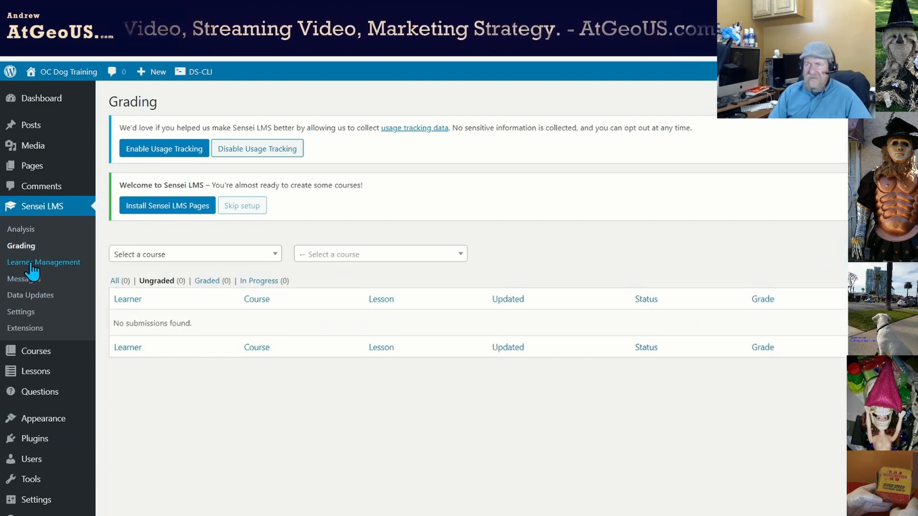
pyautogui.click(44, 262)
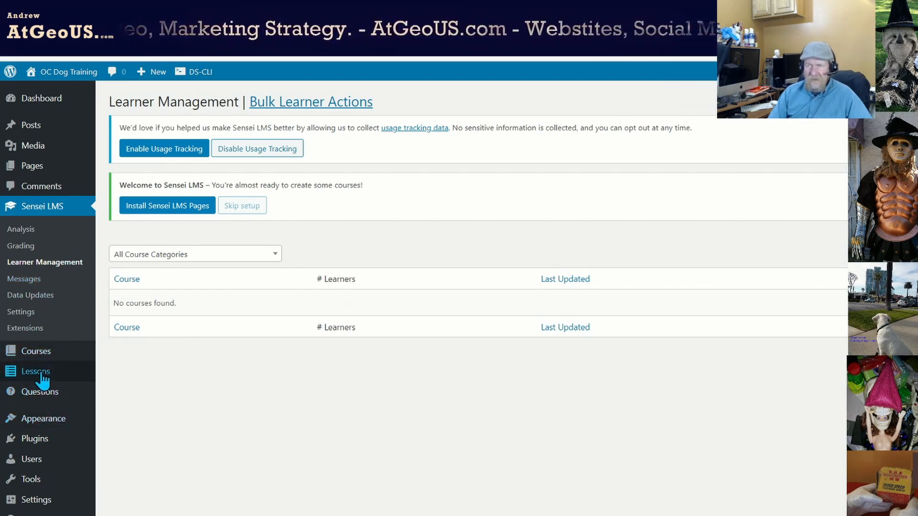
# Step: View the empty Lessons list, start a new lesson and dismiss the block editor welcome tour
pyautogui.click(35, 371)
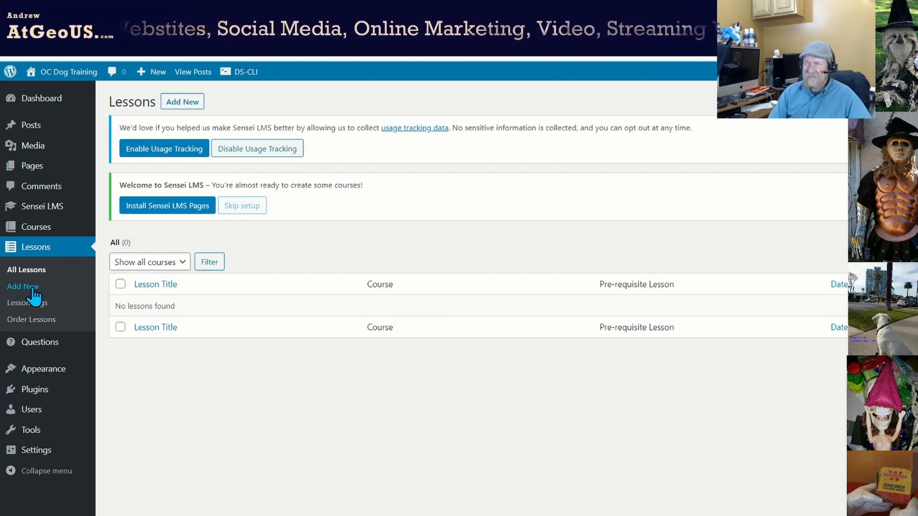
pyautogui.click(23, 287)
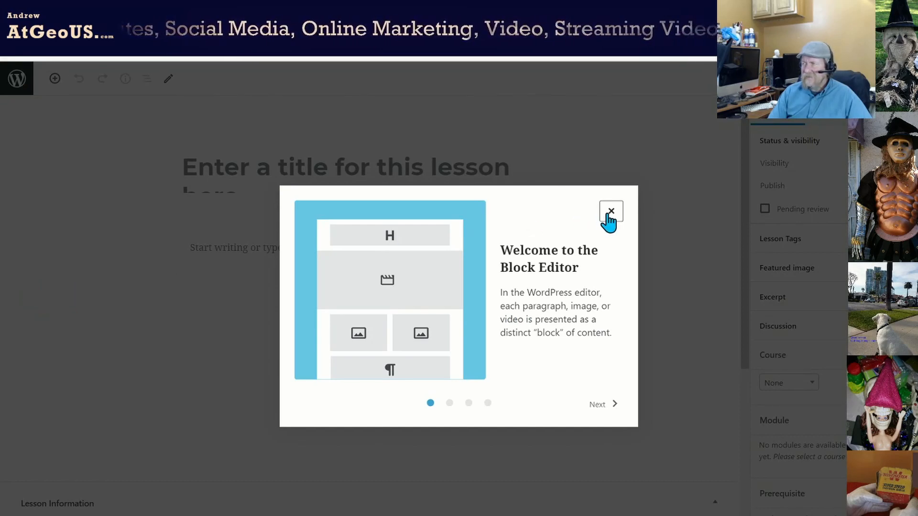
pyautogui.click(610, 211)
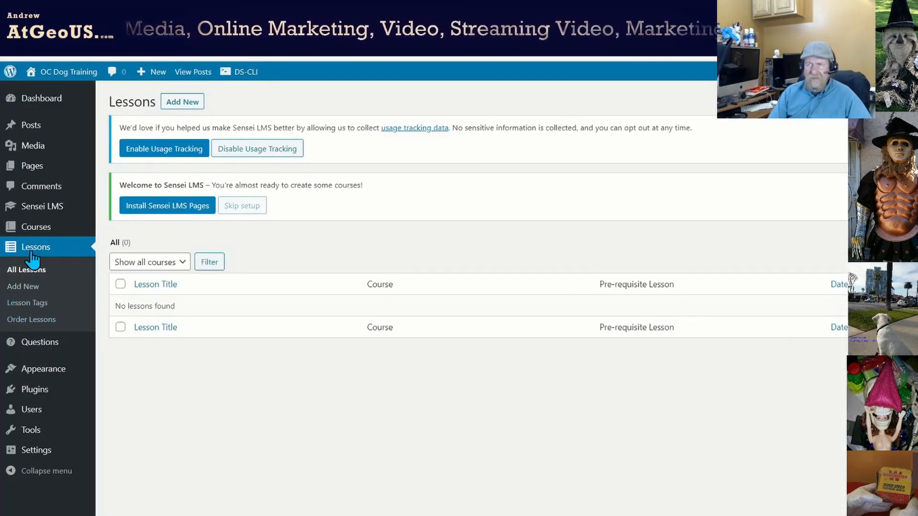
# Step: Review the empty Courses list, Course Categories and the Order Courses page
pyautogui.click(36, 226)
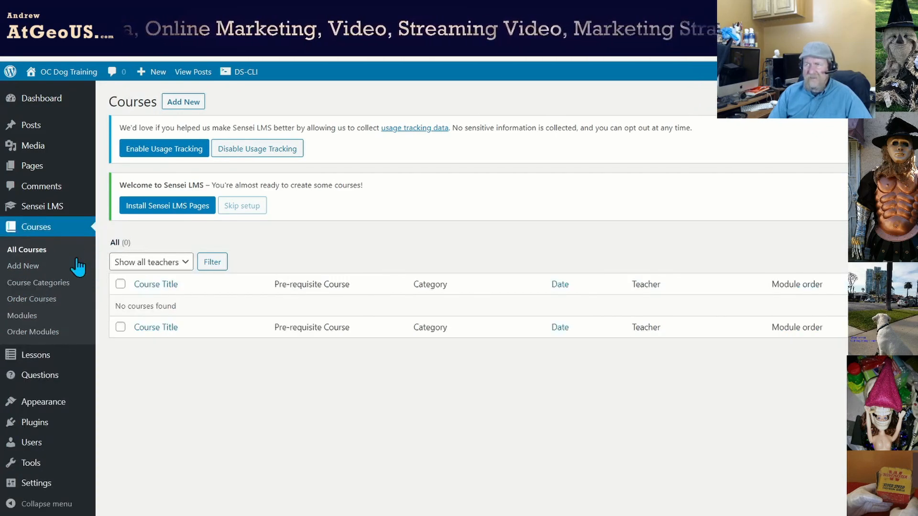
pyautogui.moveTo(45, 293)
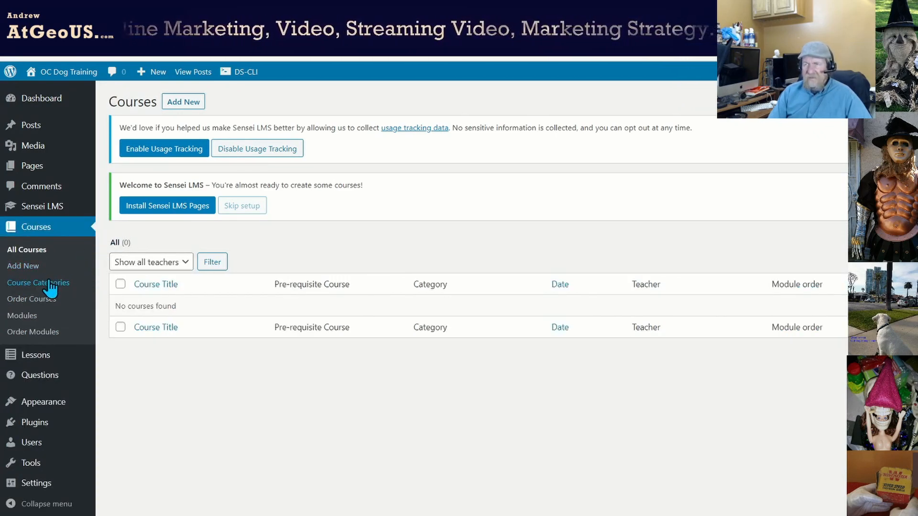
pyautogui.click(38, 283)
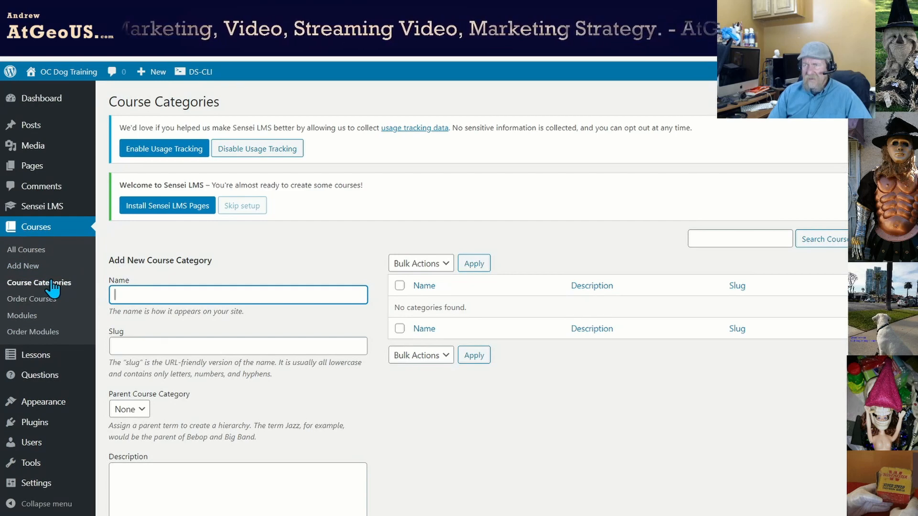
pyautogui.moveTo(141, 336)
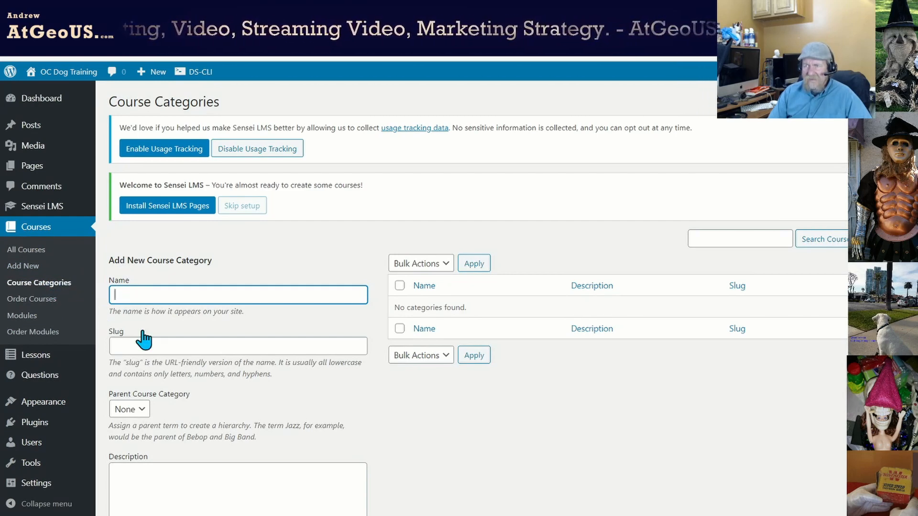
pyautogui.moveTo(42, 308)
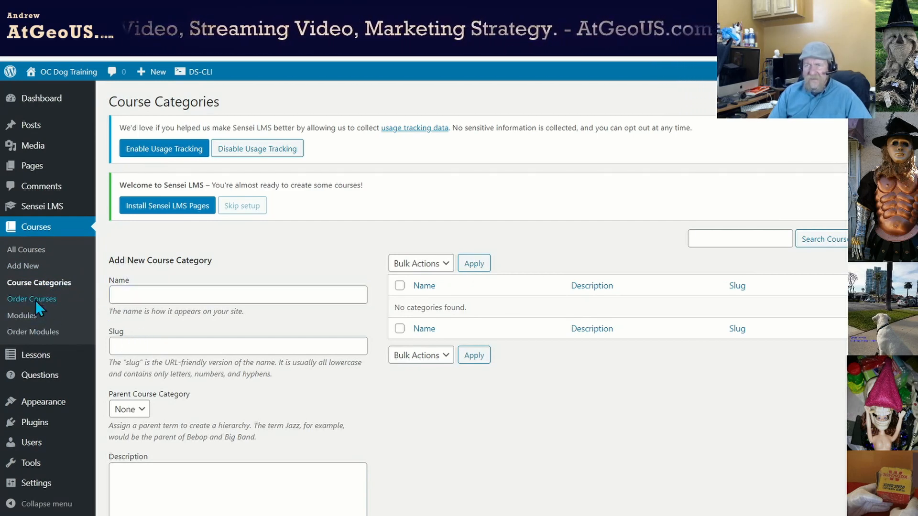
pyautogui.click(31, 298)
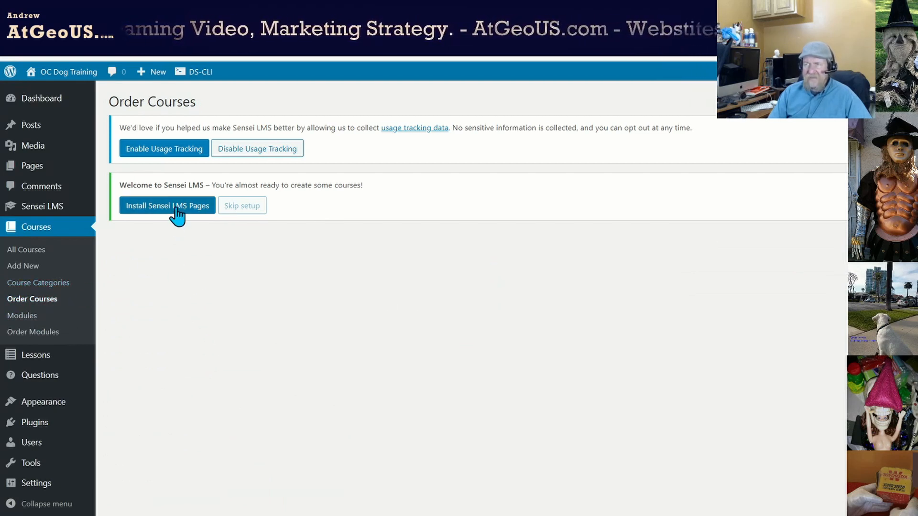
# Step: Install the Sensei LMS pages and review the General settings beneath the congratulations notice
pyautogui.click(166, 205)
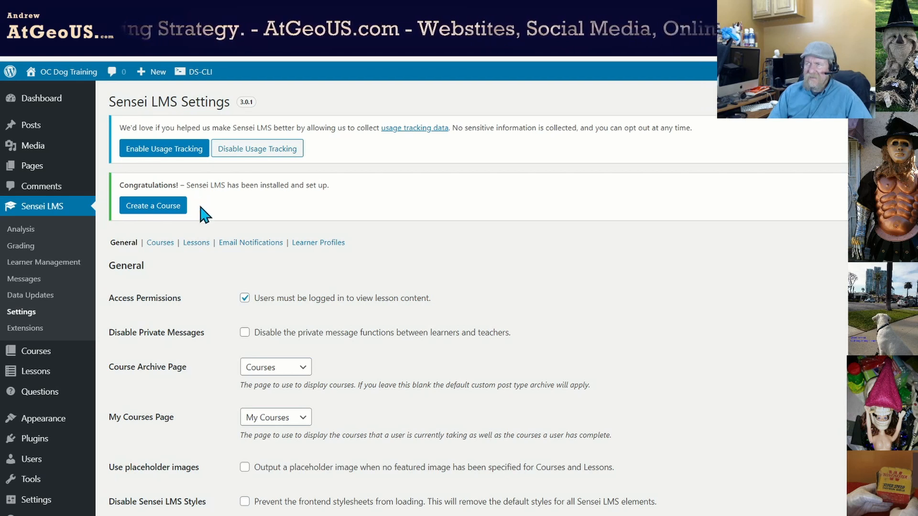
pyautogui.moveTo(337, 367)
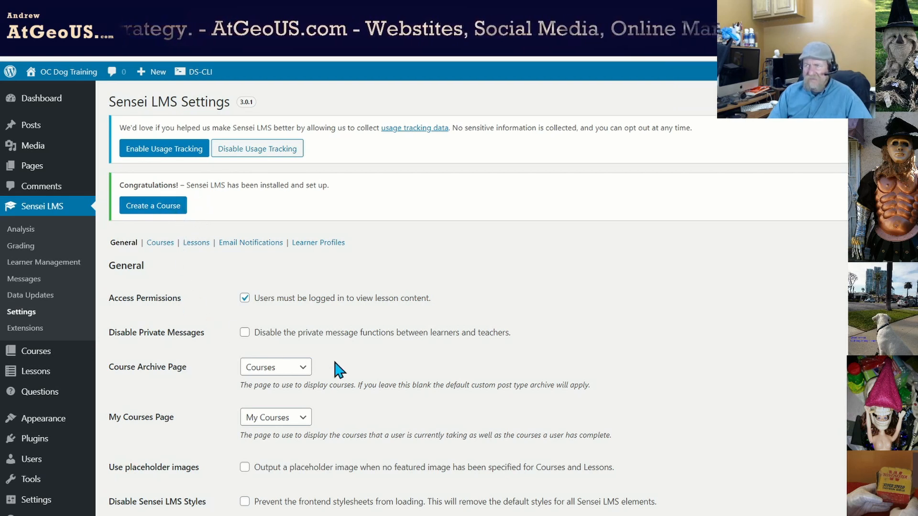
pyautogui.moveTo(405, 349)
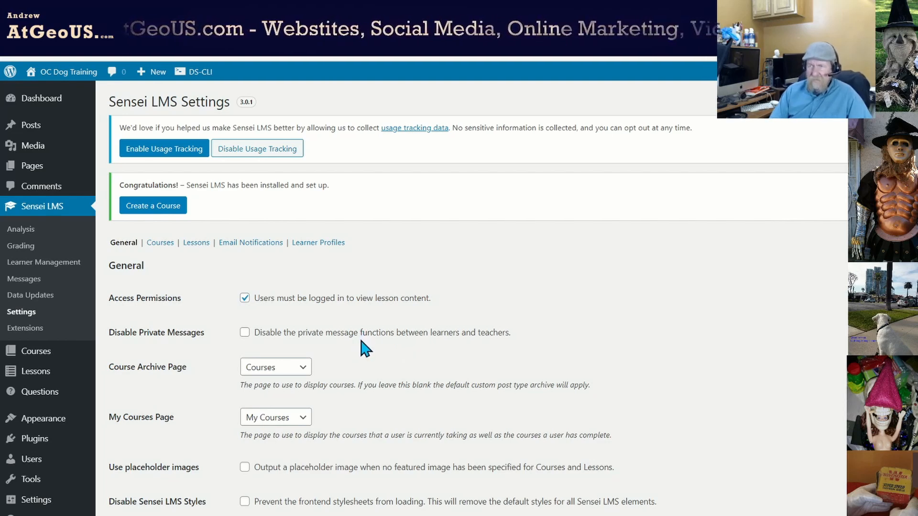
pyautogui.scroll(-3)
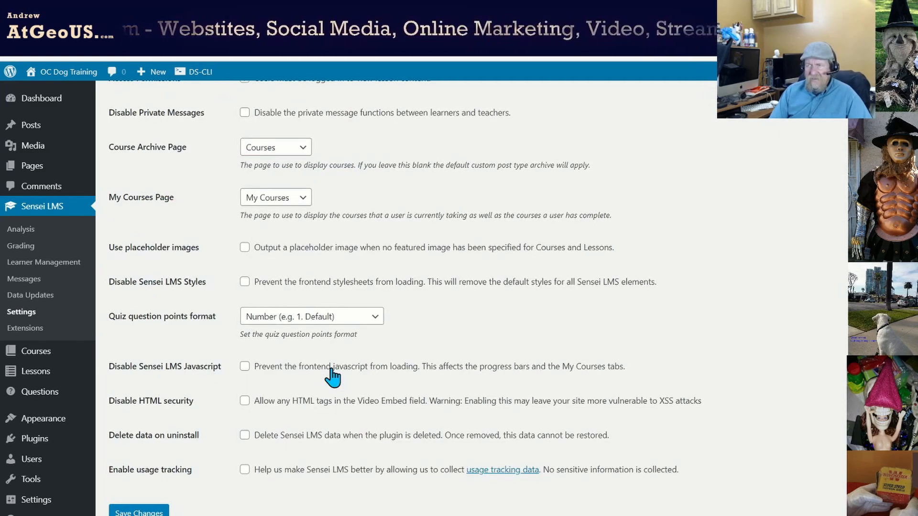
pyautogui.scroll(-3)
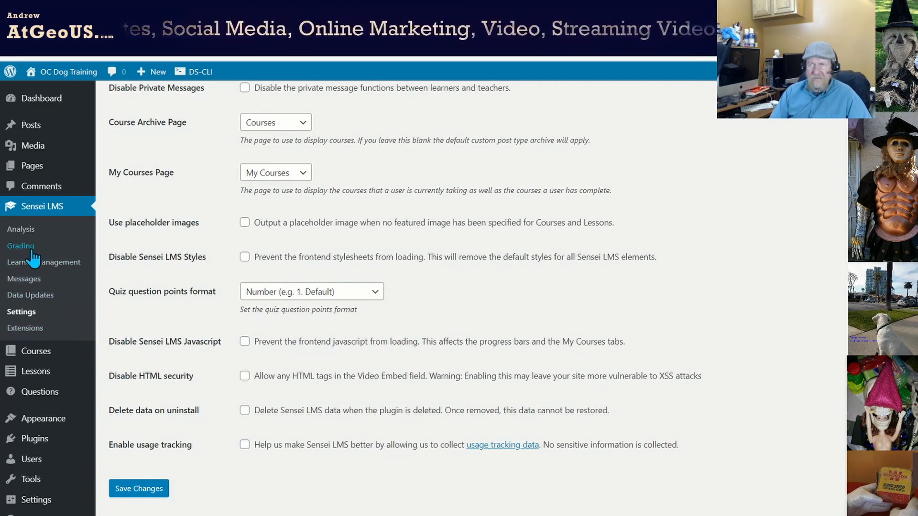
pyautogui.moveTo(38, 315)
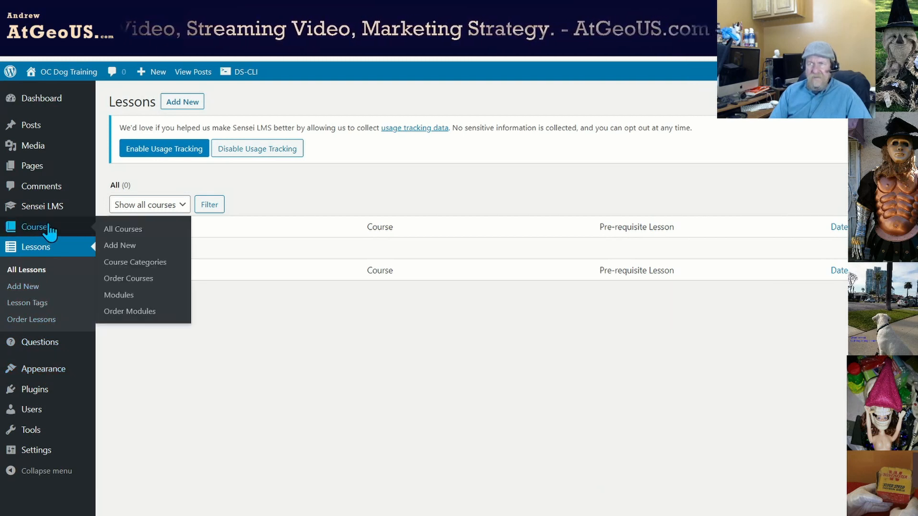
# Step: Create a new blank course draft in the block editor via Courses > Add New
pyautogui.click(123, 230)
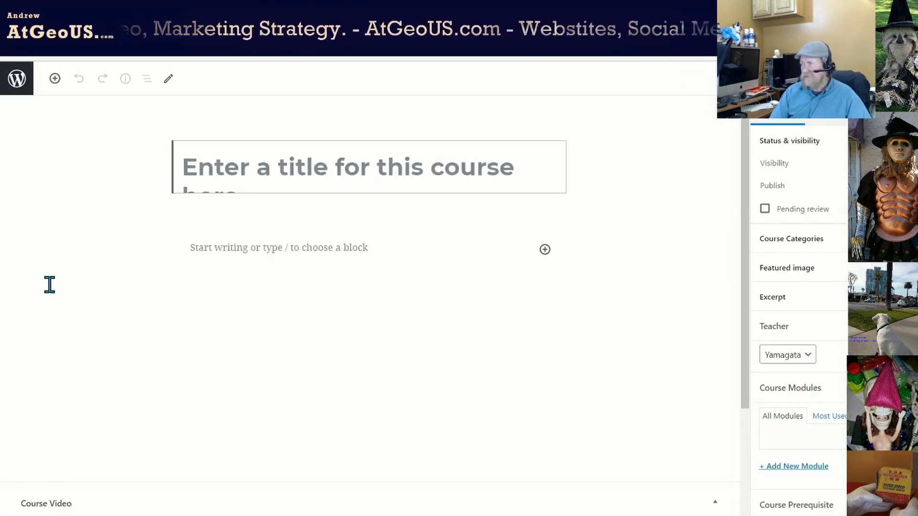
pyautogui.moveTo(34, 96)
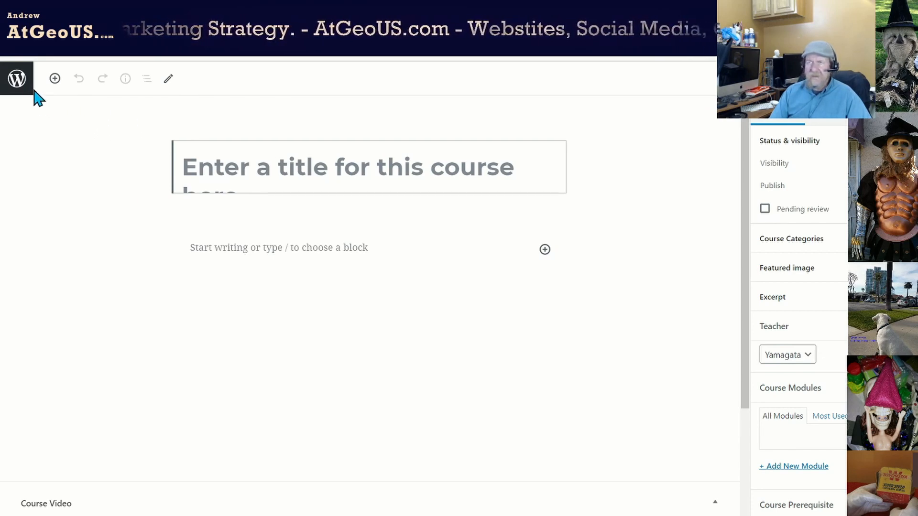